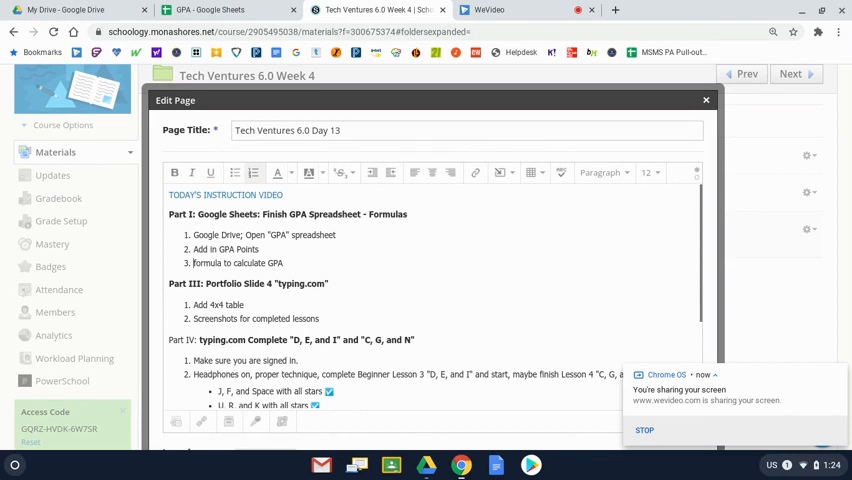
# Switch to the GPA spreadsheet and bring the class schedule and grade-points table into view.
pyautogui.click(208, 10)
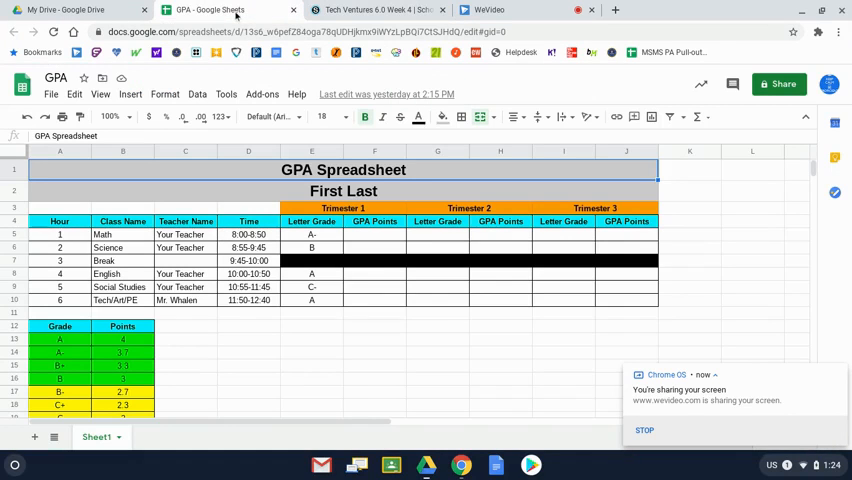
pyautogui.moveTo(256, 300)
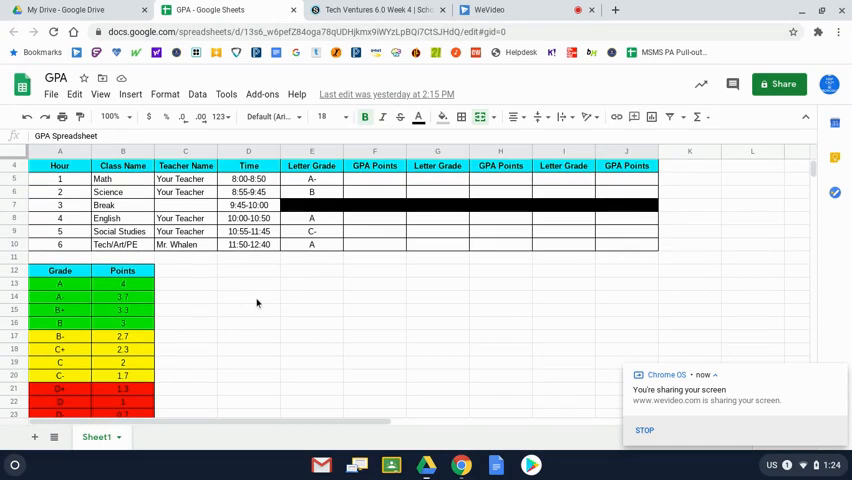
pyautogui.scroll(-3)
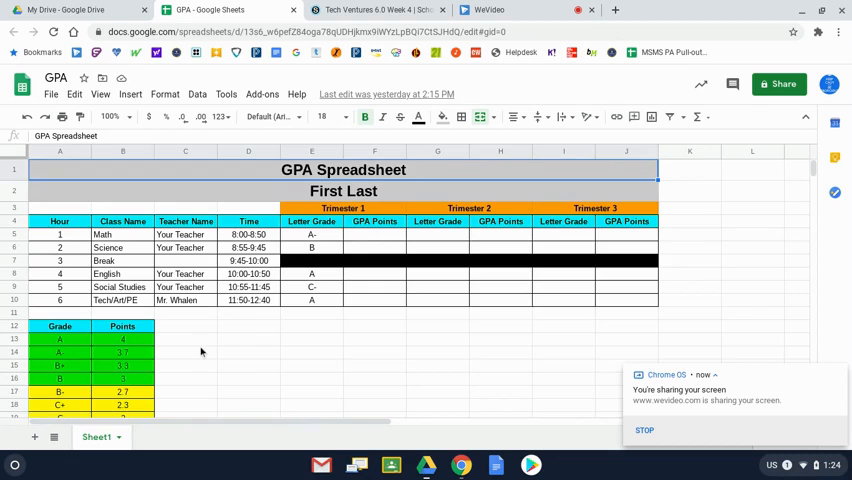
# Enter Trimester 1 GPA points 3.7, 3, 4 and 1.7 beside the letter grades.
pyautogui.scroll(-3)
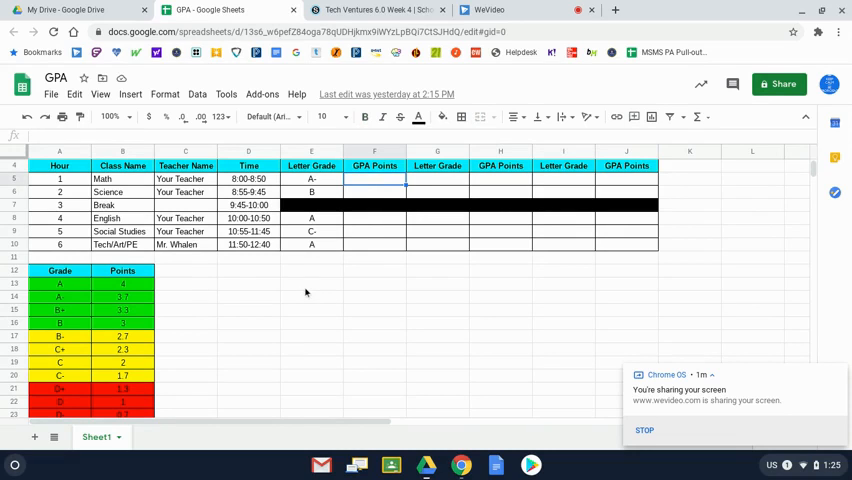
pyautogui.write('3.7')
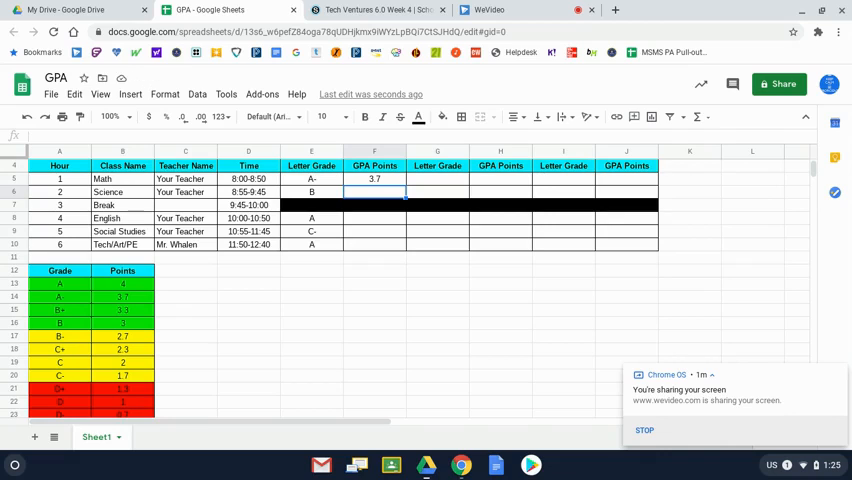
pyautogui.moveTo(260, 268)
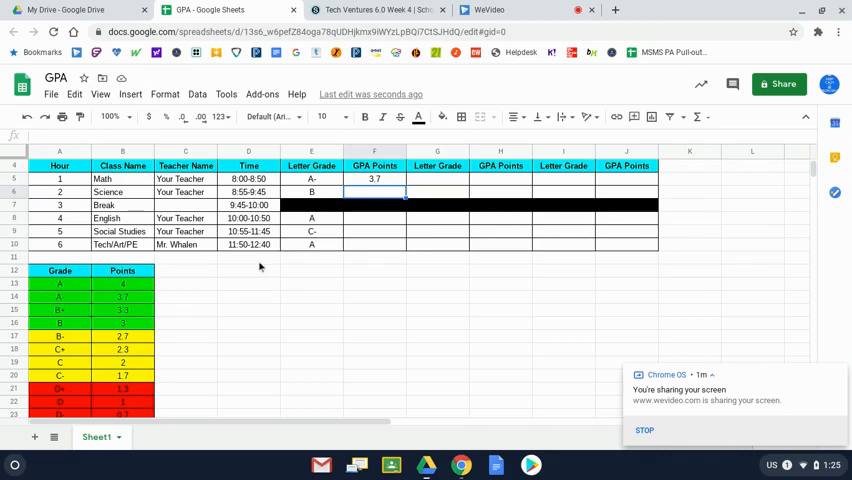
pyautogui.moveTo(130, 328)
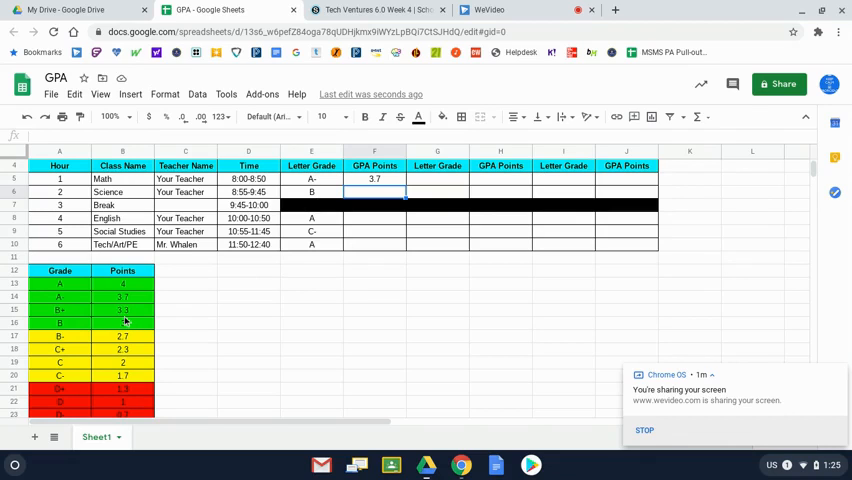
pyautogui.write('3')
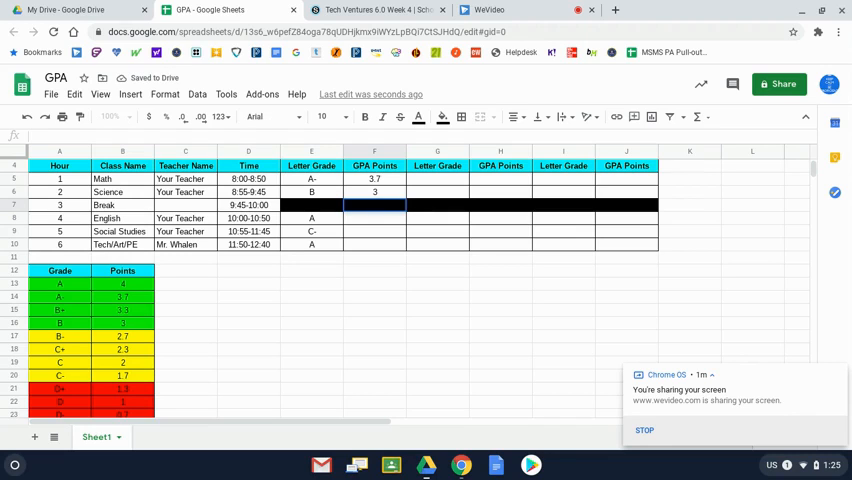
pyautogui.click(374, 218)
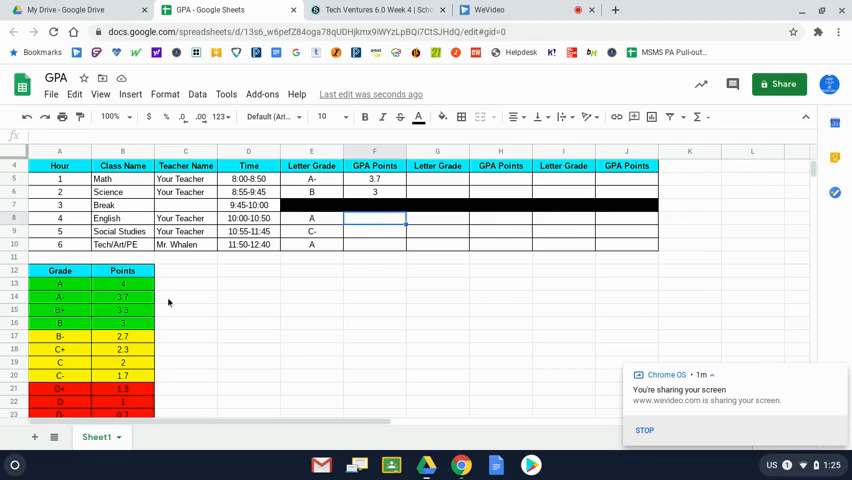
pyautogui.write('4')
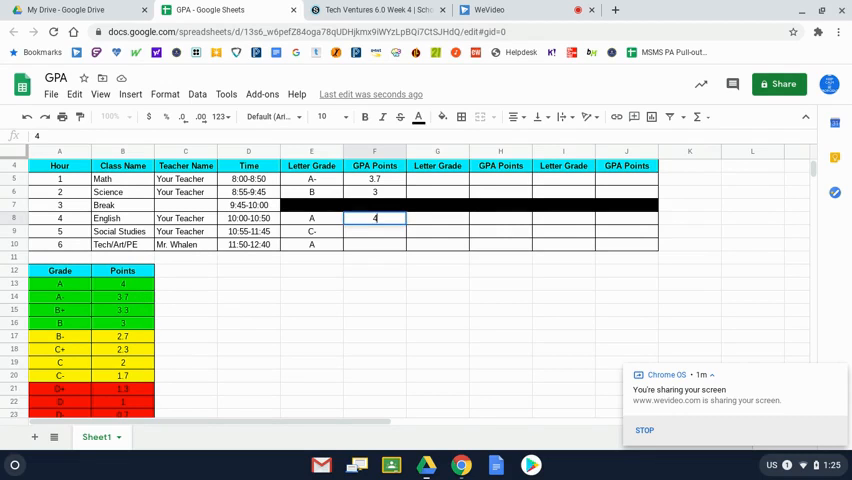
pyautogui.press('enter')
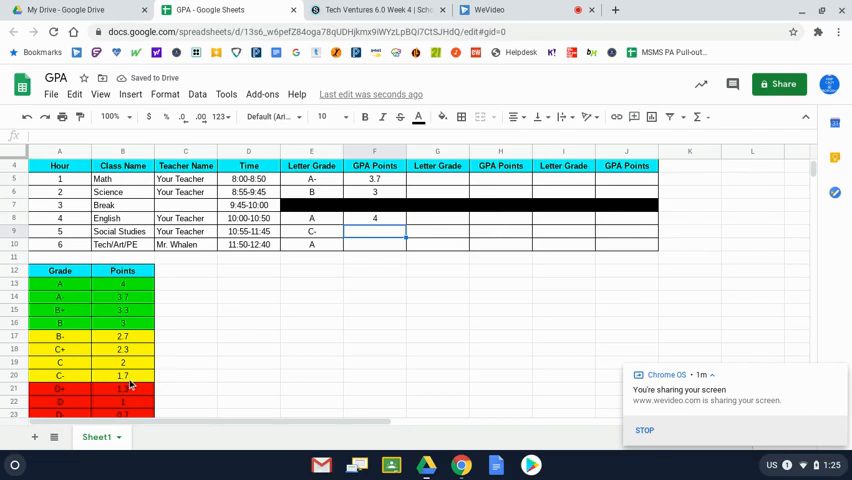
pyautogui.moveTo(130, 384)
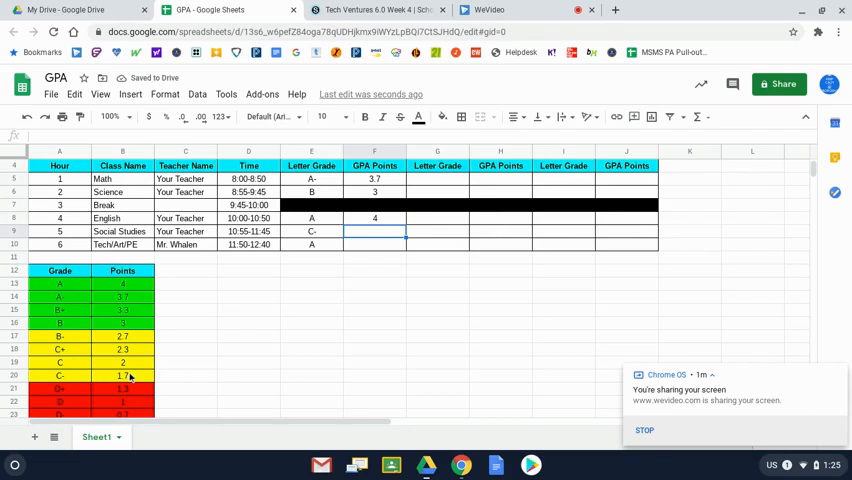
pyautogui.write('1.7')
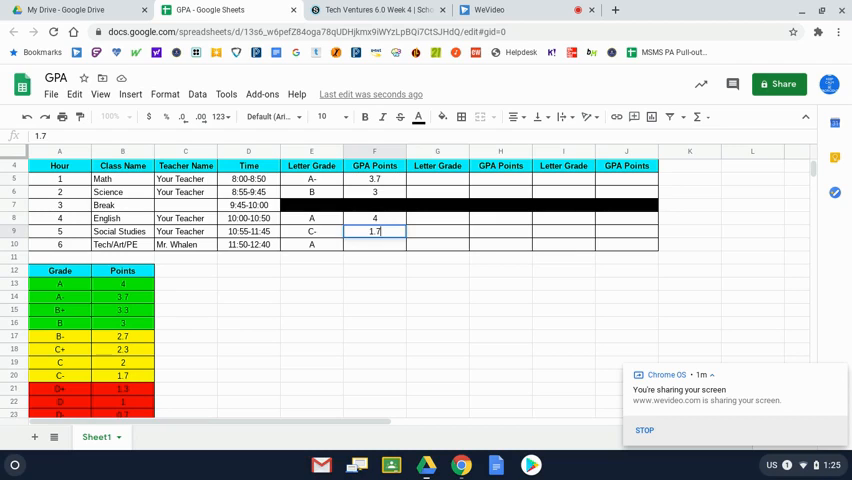
pyautogui.click(374, 244)
pyautogui.write('4')
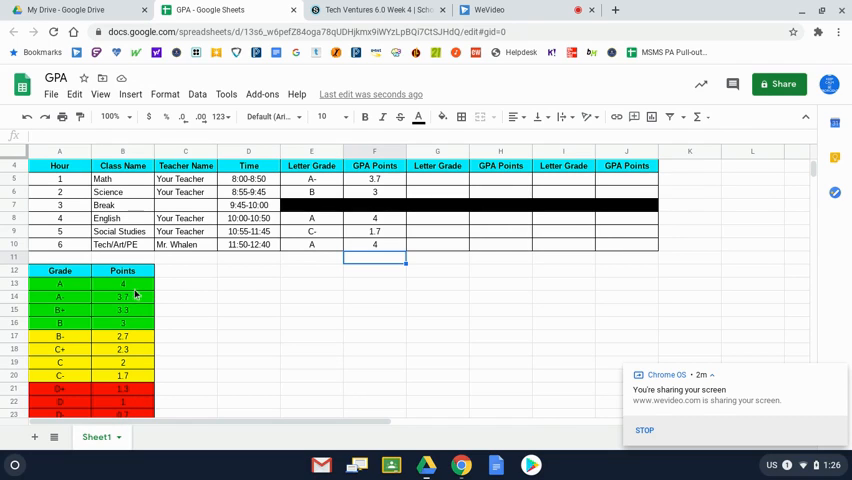
pyautogui.moveTo(156, 296)
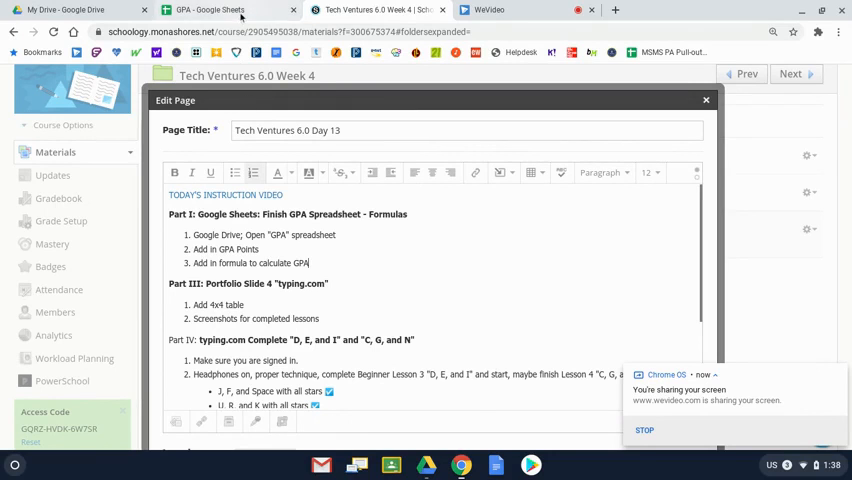
# Return from Schoology to the GPA spreadsheet to continue the Trimester 1 entries.
pyautogui.click(210, 10)
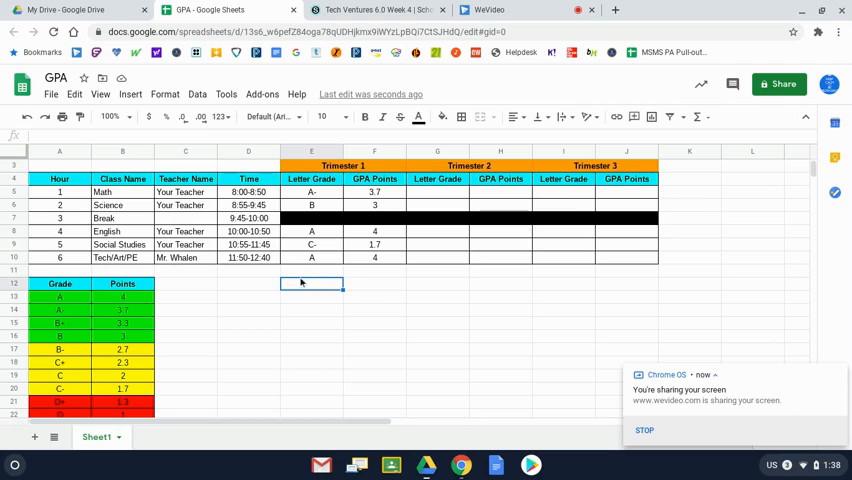
# Enter a 'GPA' label below the schedule and make it bold and right-aligned.
pyautogui.write('GPA')
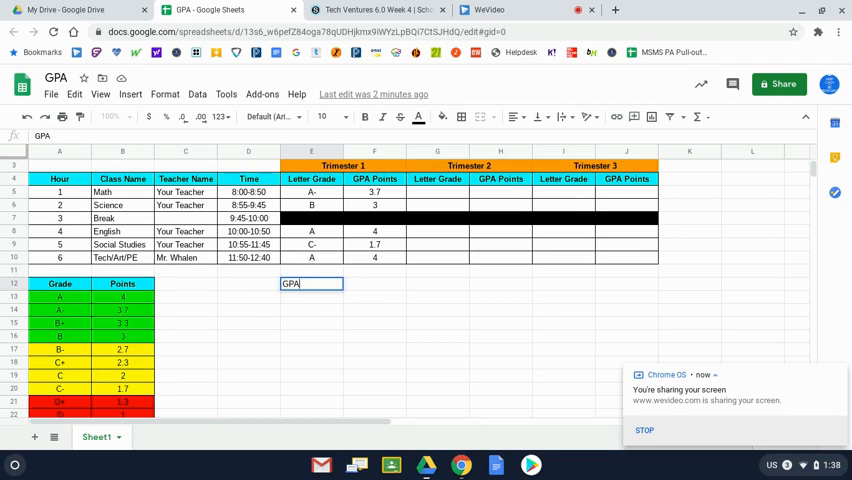
pyautogui.press('enter')
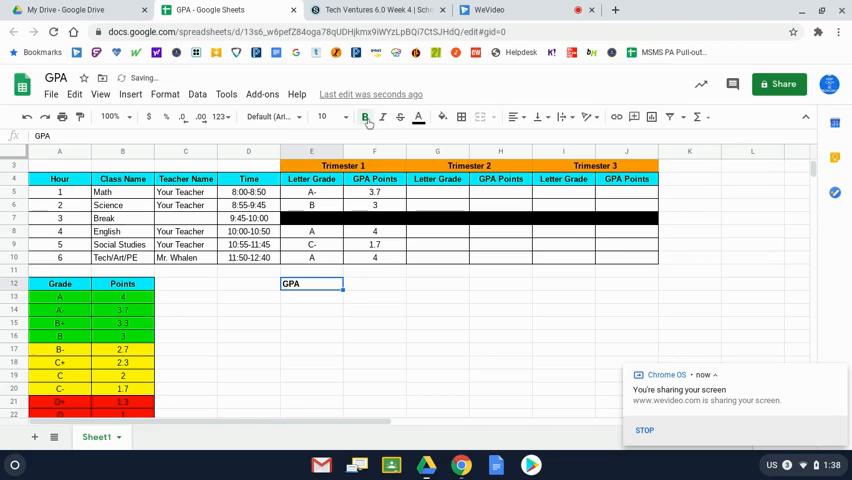
pyautogui.click(516, 116)
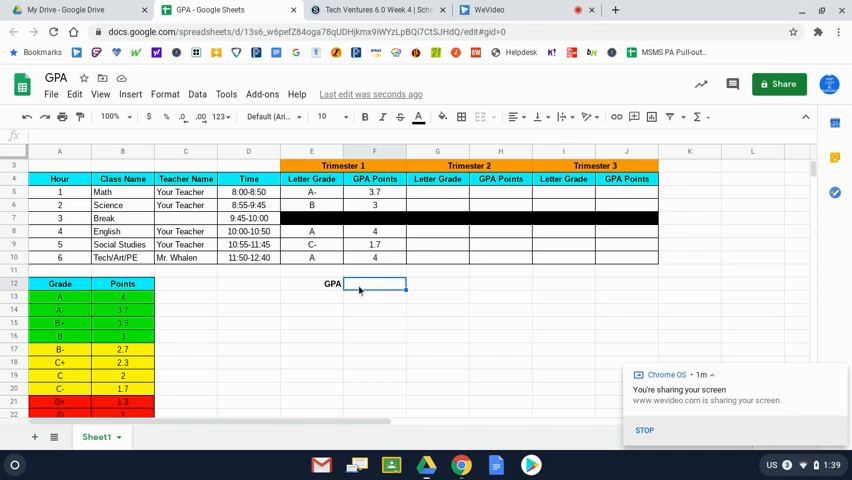
pyautogui.moveTo(364, 288)
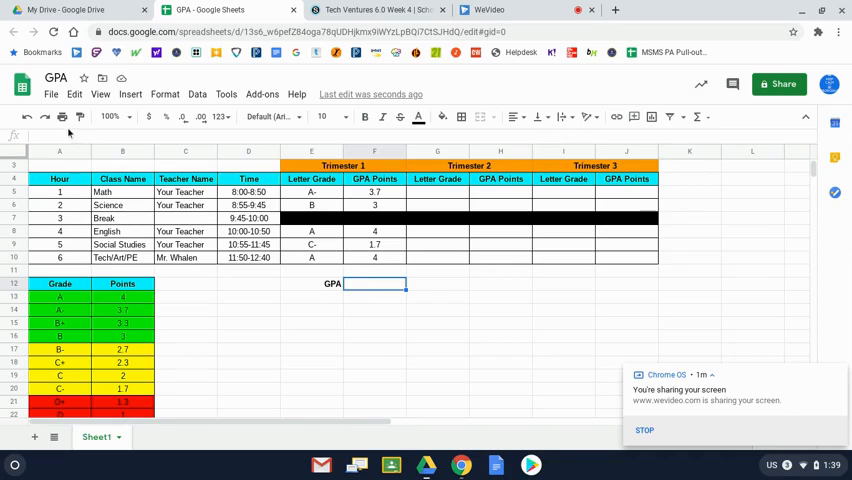
pyautogui.moveTo(110, 116)
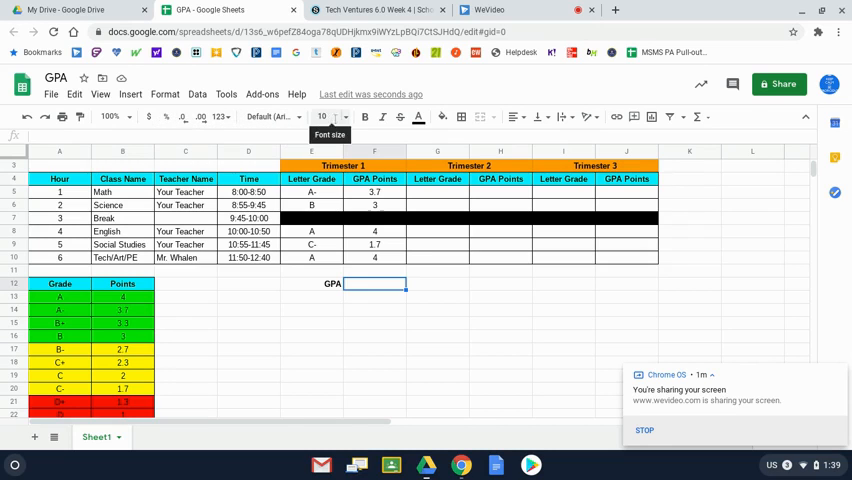
pyautogui.moveTo(418, 116)
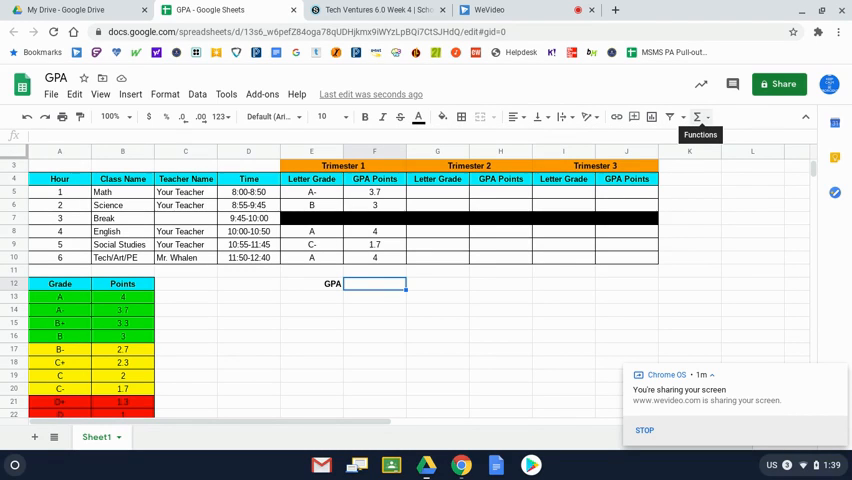
# Insert an AVERAGE formula beside the GPA label over the Trimester 1 points.
pyautogui.click(700, 116)
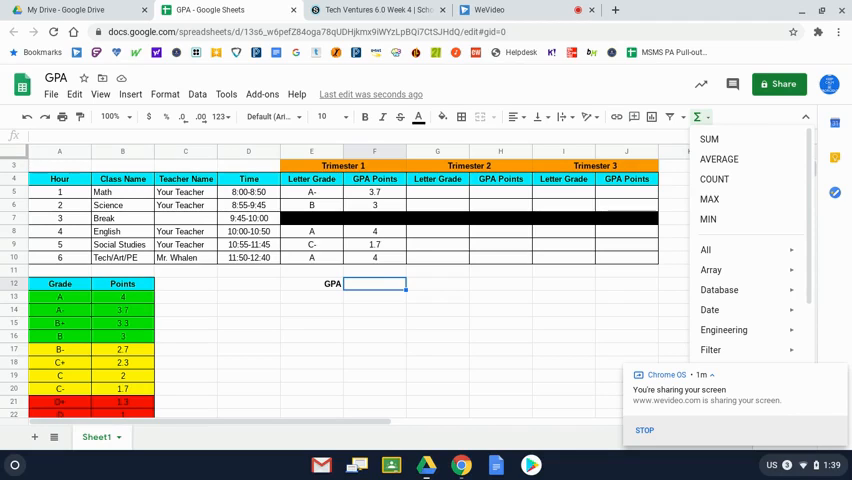
pyautogui.moveTo(720, 160)
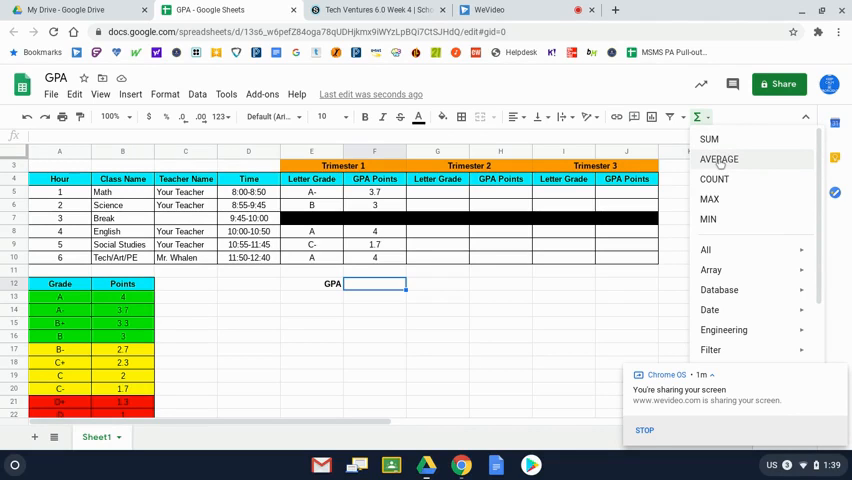
pyautogui.click(720, 160)
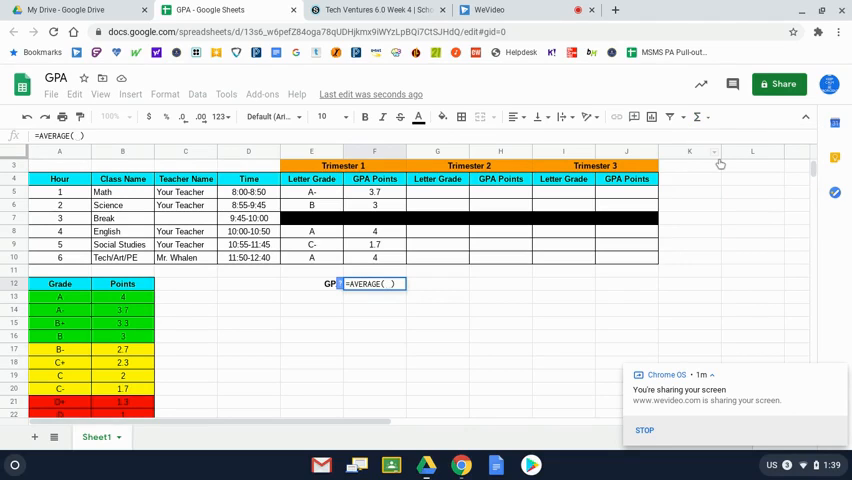
pyautogui.moveTo(376, 300)
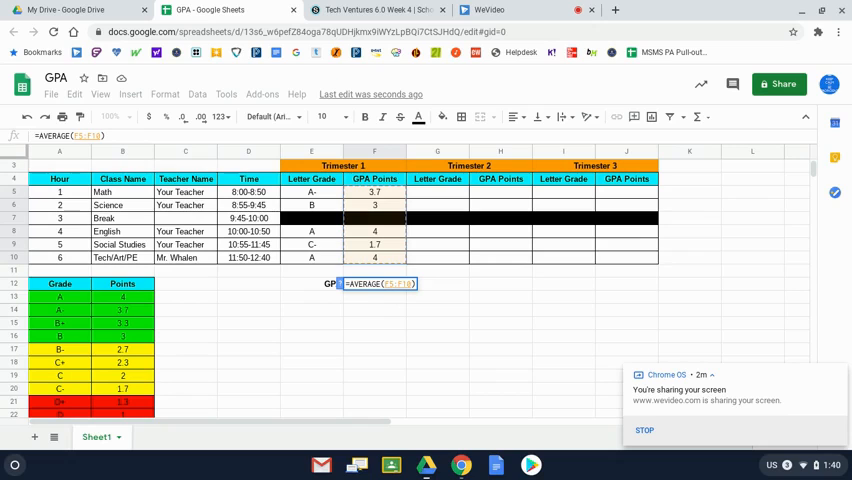
pyautogui.press('Enter')
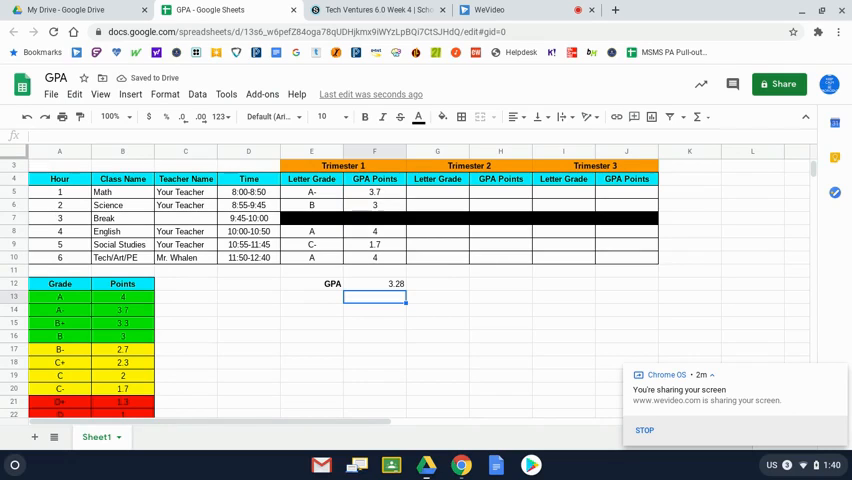
# Select the 3.35 GPA cell and clear its value.
pyautogui.click(376, 284)
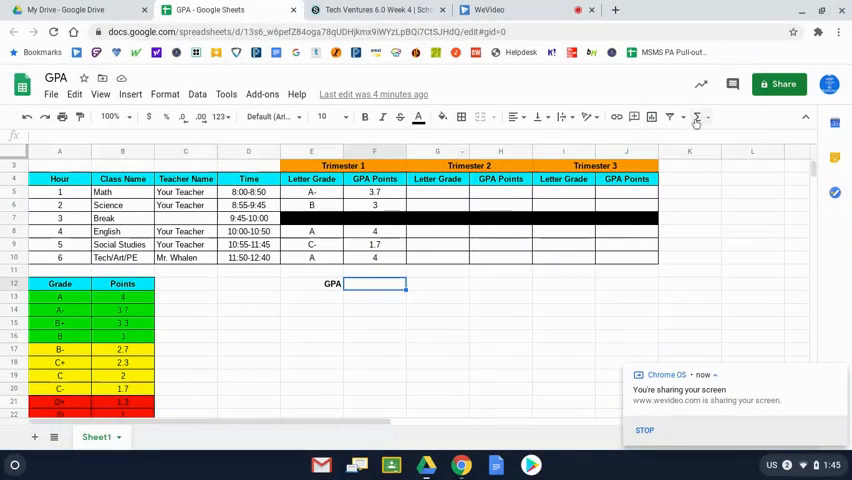
pyautogui.moveTo(696, 116)
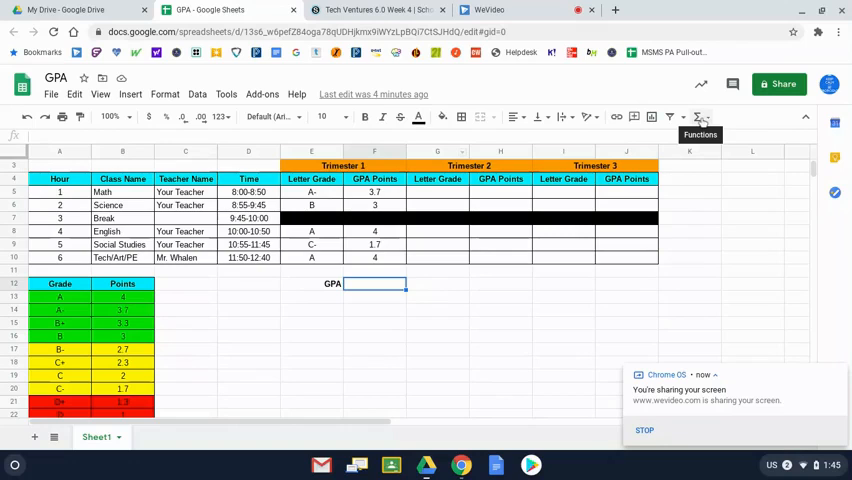
# Re-enter =AVERAGE over the Trimester 1 GPA points, giving 3.28, and center-align it.
pyautogui.click(700, 116)
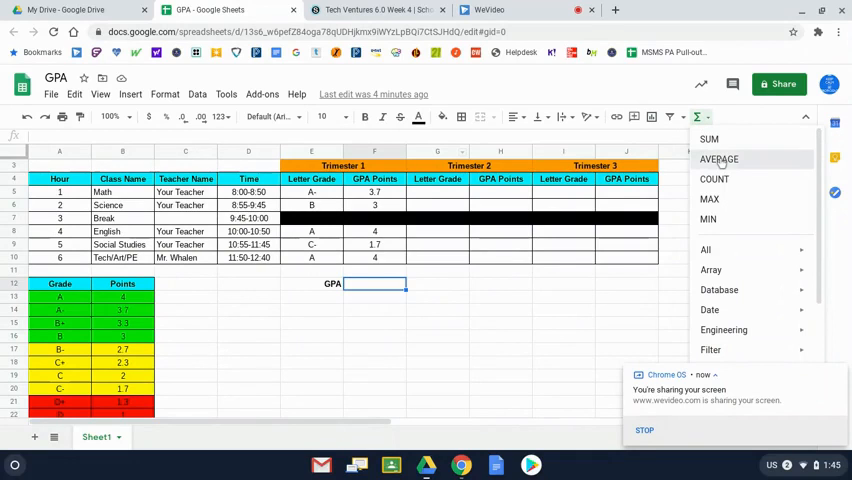
pyautogui.click(720, 158)
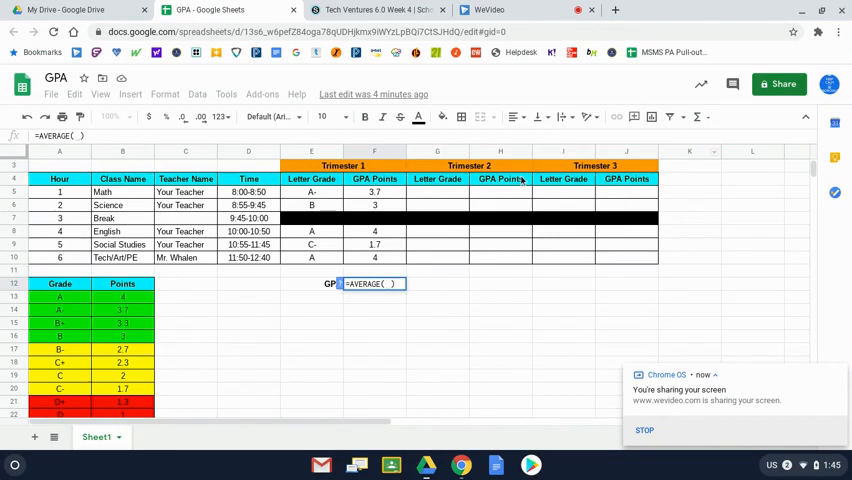
pyautogui.moveTo(430, 192)
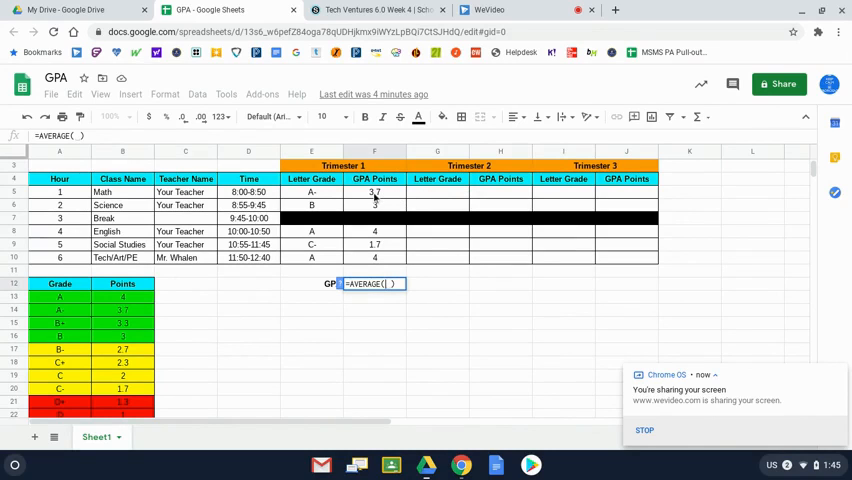
pyautogui.moveTo(374, 192); pyautogui.dragTo(374, 204)
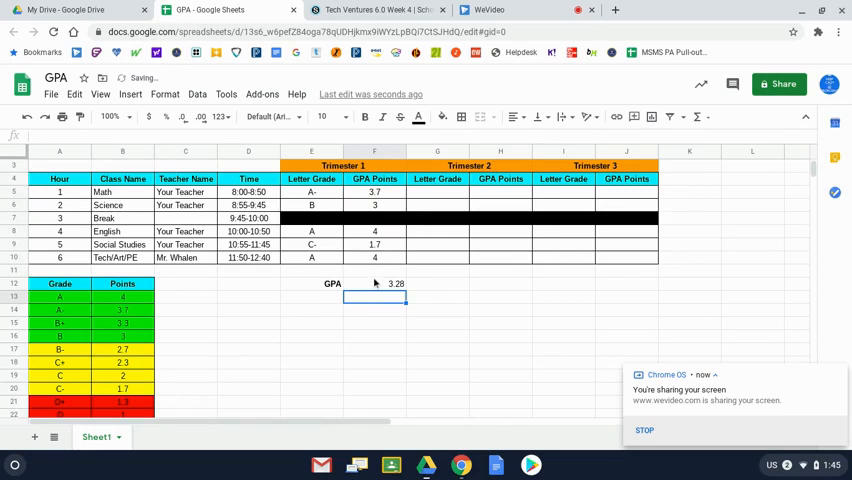
pyautogui.click(374, 284)
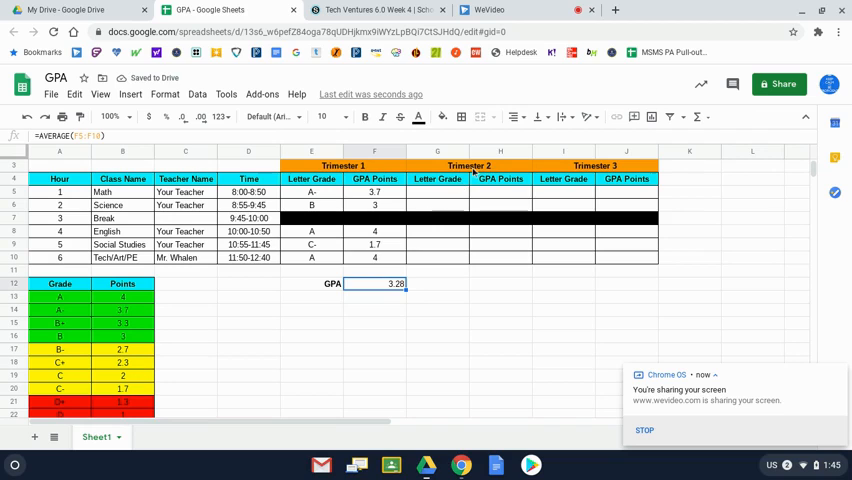
pyautogui.moveTo(516, 116)
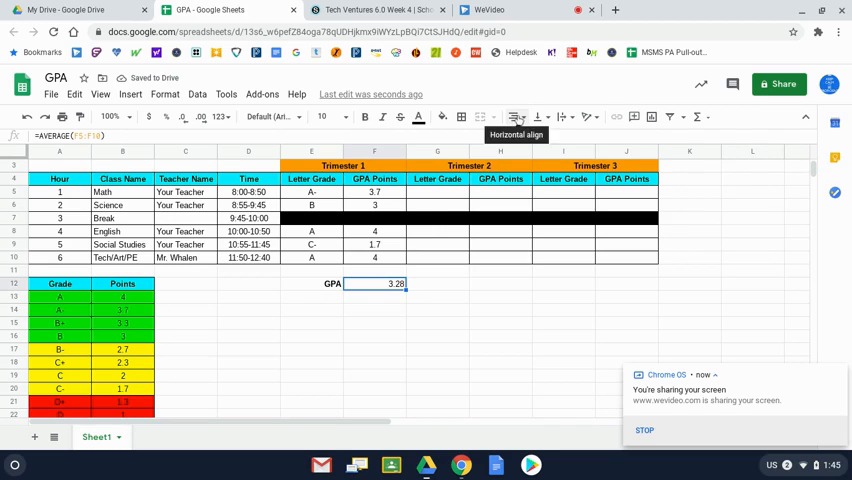
pyautogui.click(516, 116)
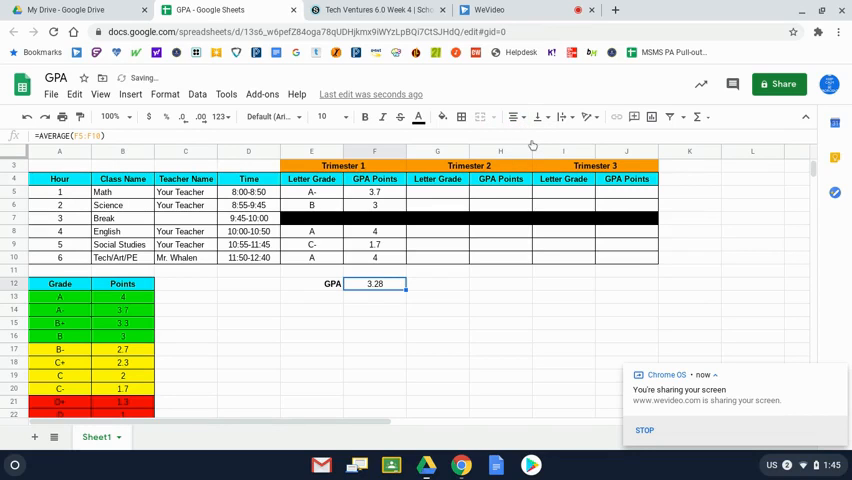
pyautogui.moveTo(590, 398)
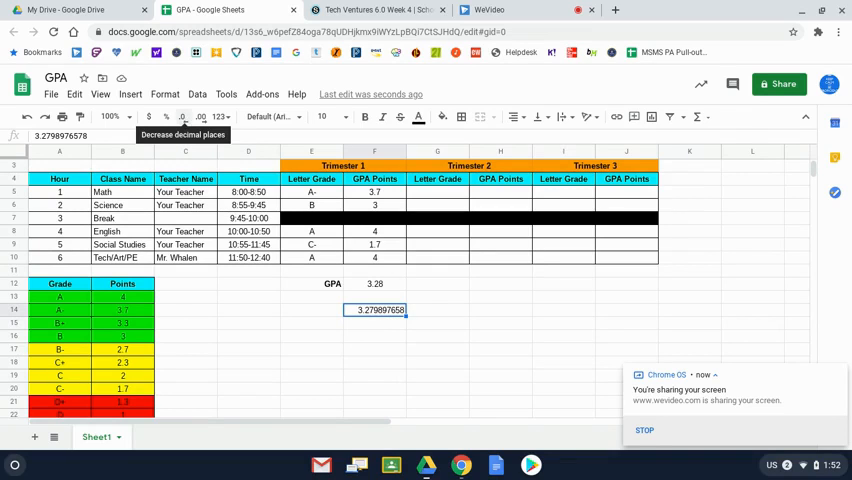
pyautogui.click(184, 116)
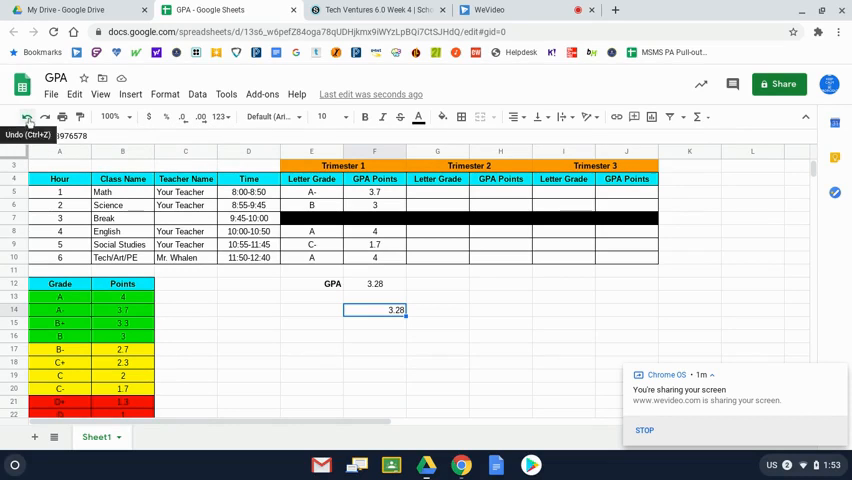
pyautogui.click(28, 116)
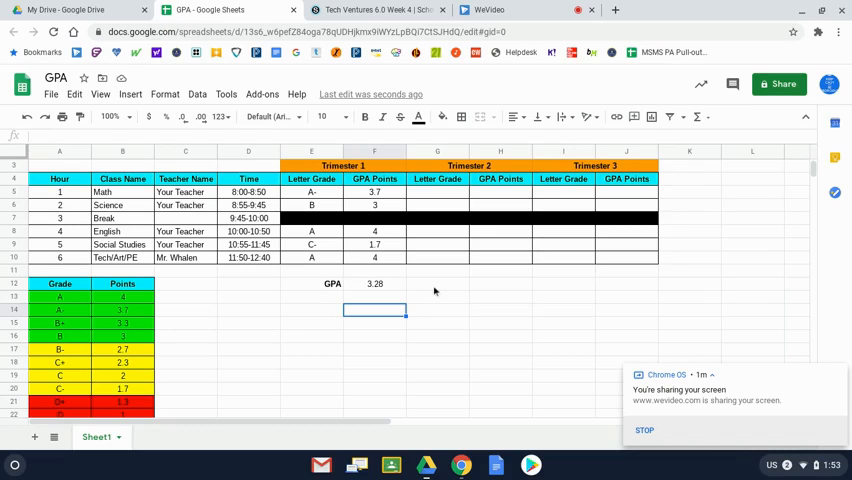
pyautogui.moveTo(564, 292)
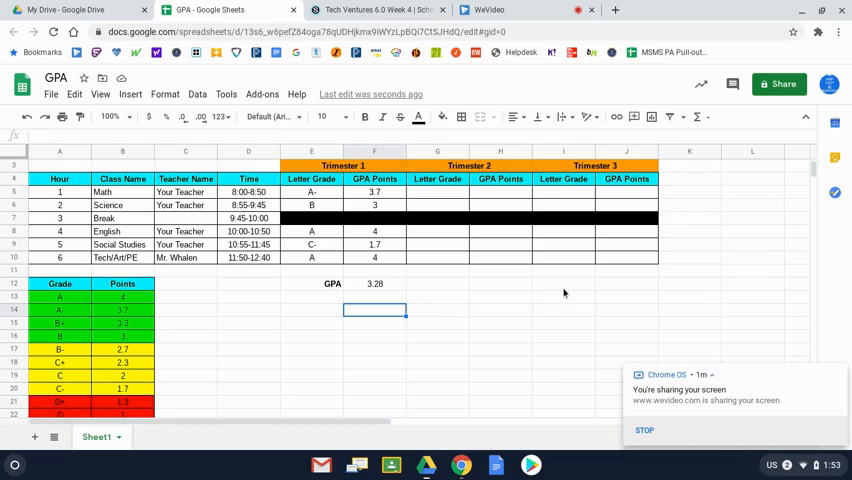
pyautogui.moveTo(330, 290)
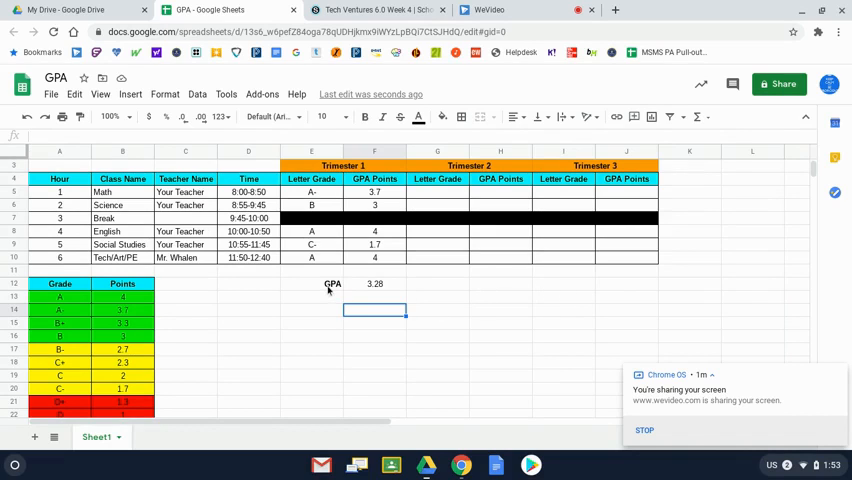
# Copy the GPA label and average formula under the Trimester 2 and Trimester 3 columns.
pyautogui.click(332, 284)
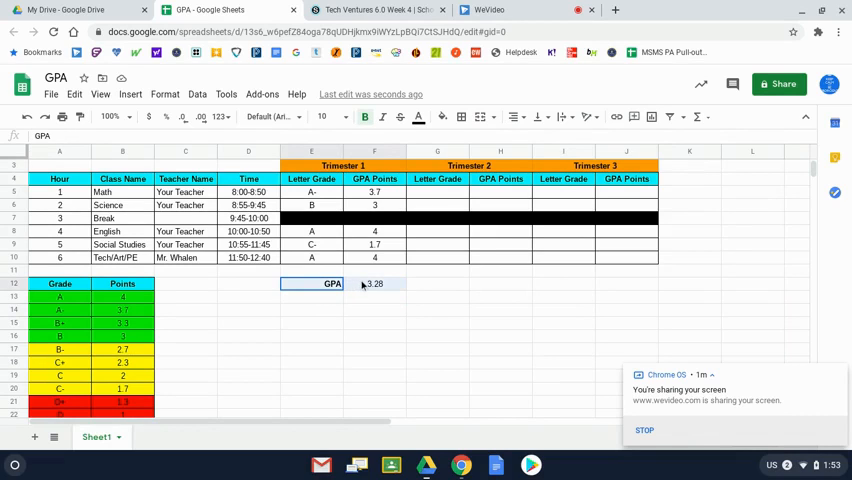
pyautogui.click(374, 284)
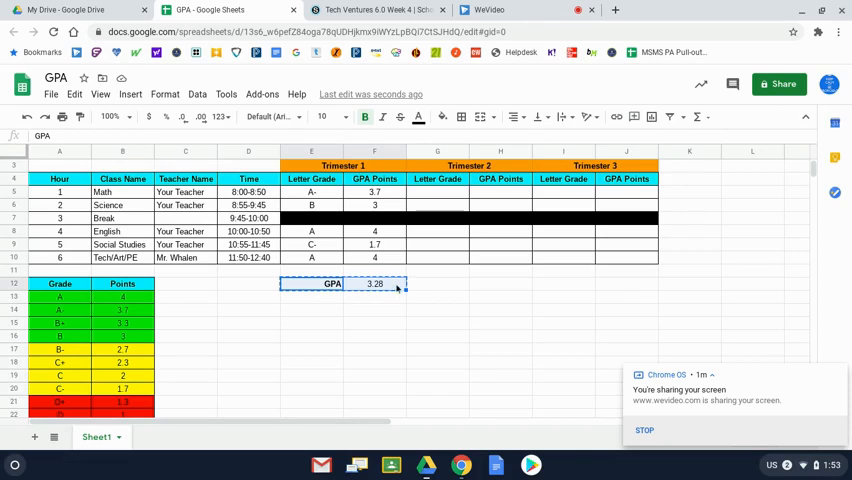
pyautogui.click(436, 284)
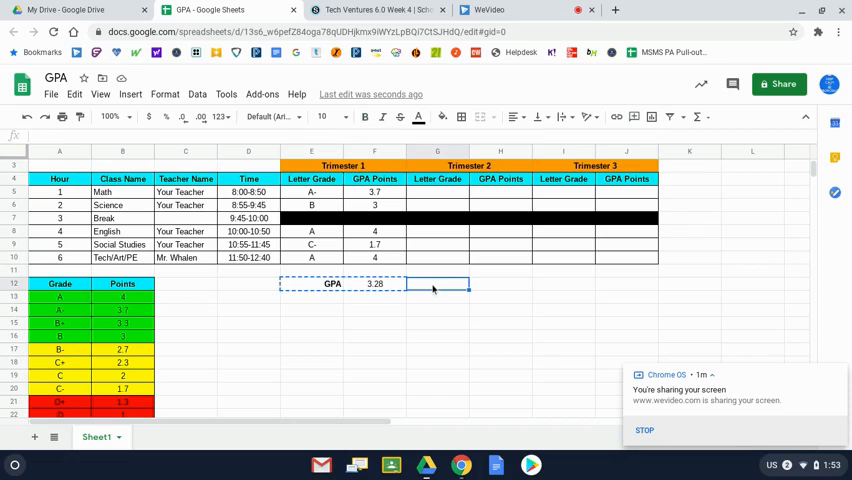
pyautogui.moveTo(366, 420)
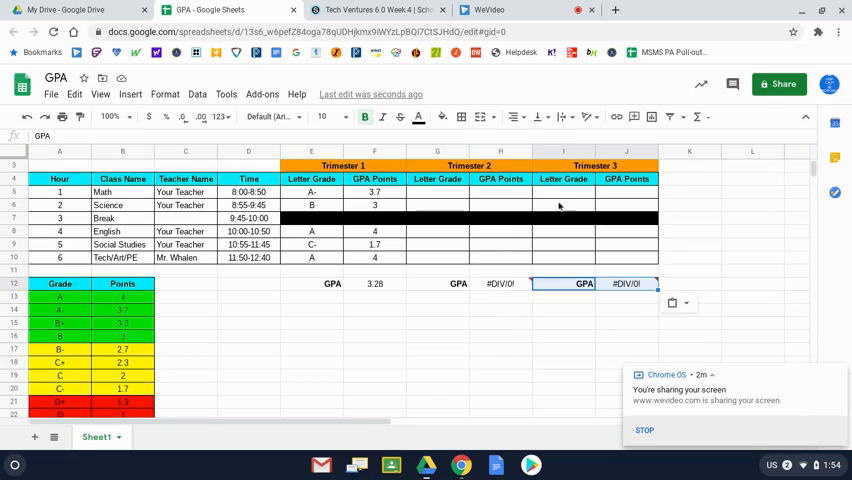
pyautogui.moveTo(516, 214)
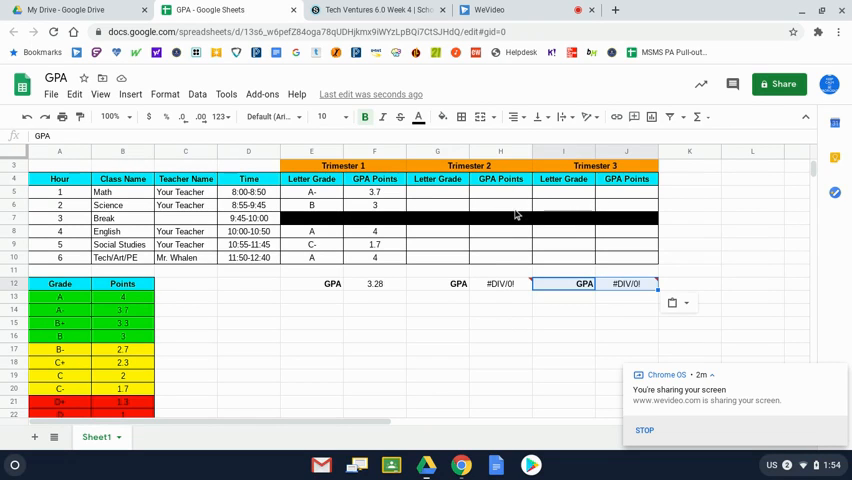
pyautogui.moveTo(514, 212)
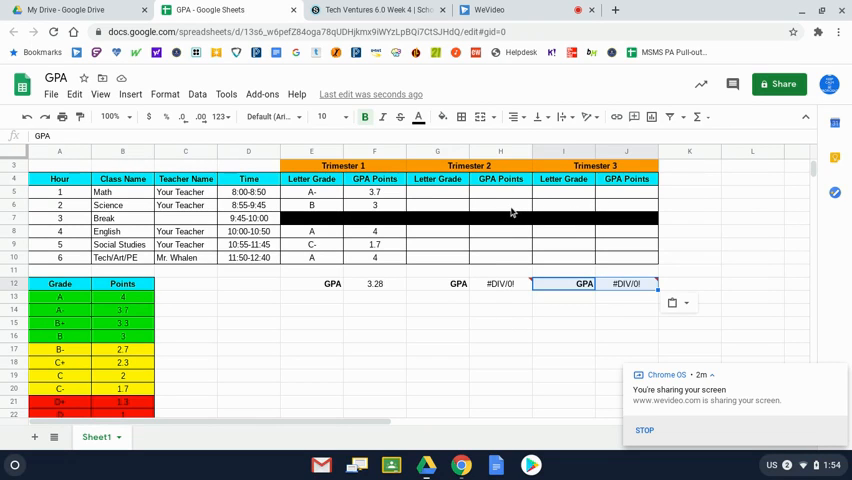
pyautogui.moveTo(500, 184)
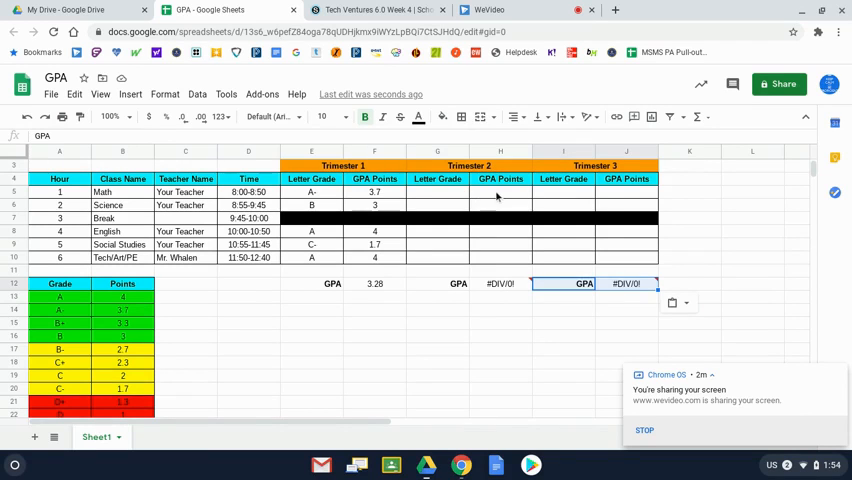
pyautogui.write('4')
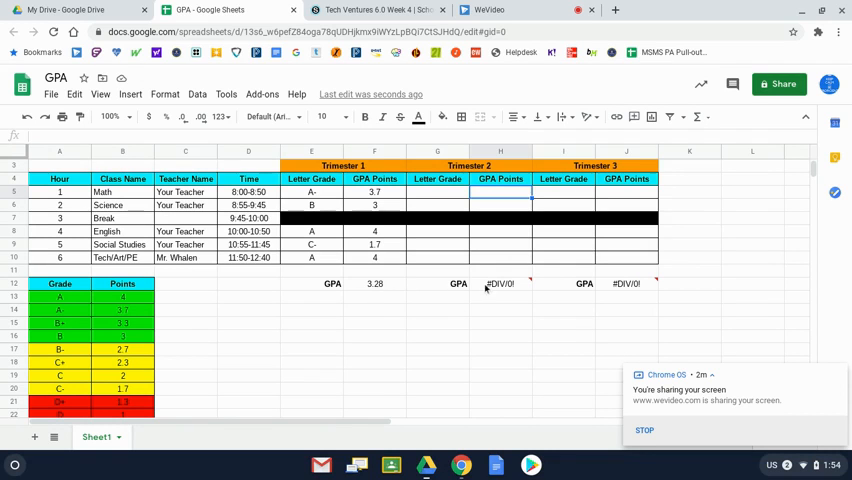
pyautogui.moveTo(500, 284)
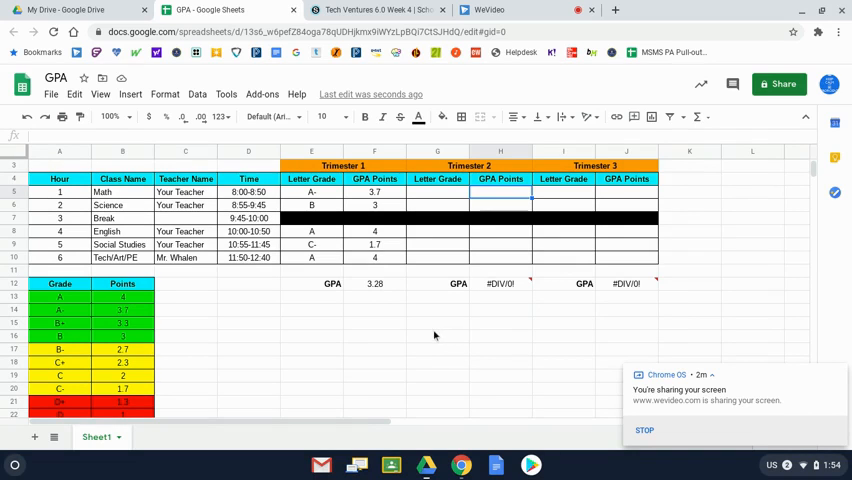
pyautogui.moveTo(388, 236)
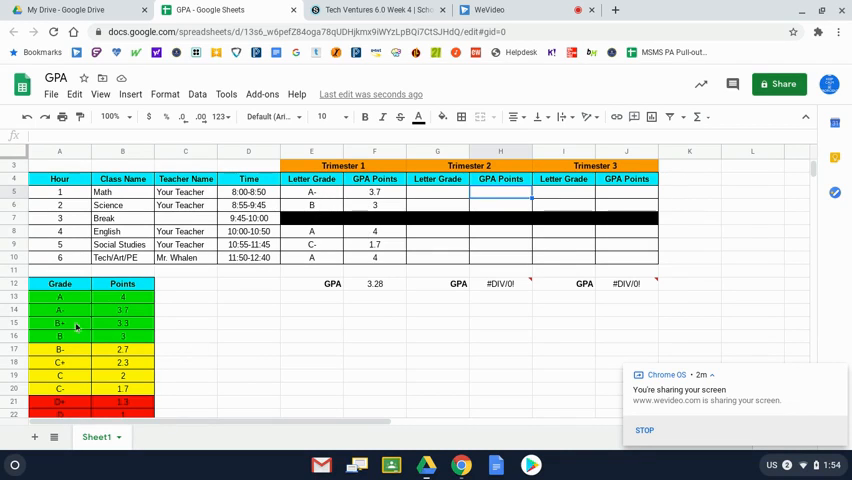
pyautogui.moveTo(376, 290)
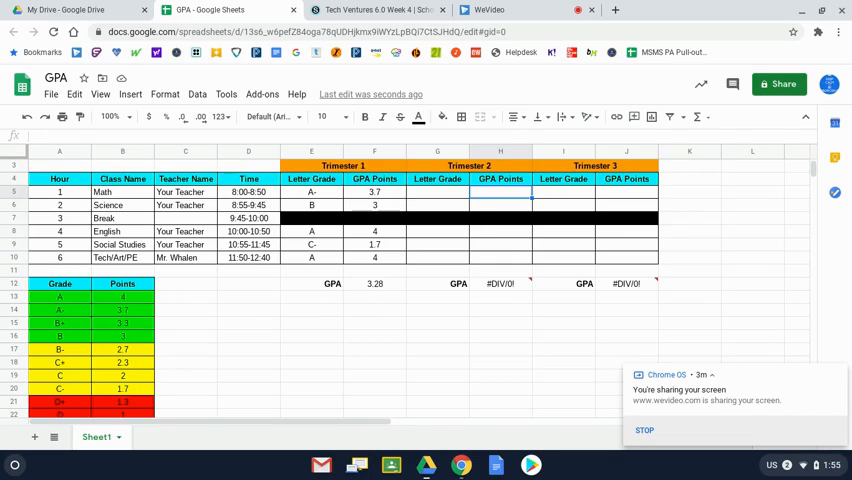
# Change Math's Trimester 1 GPA points to 4 so the GPA recalculates to 3.34.
pyautogui.click(312, 192)
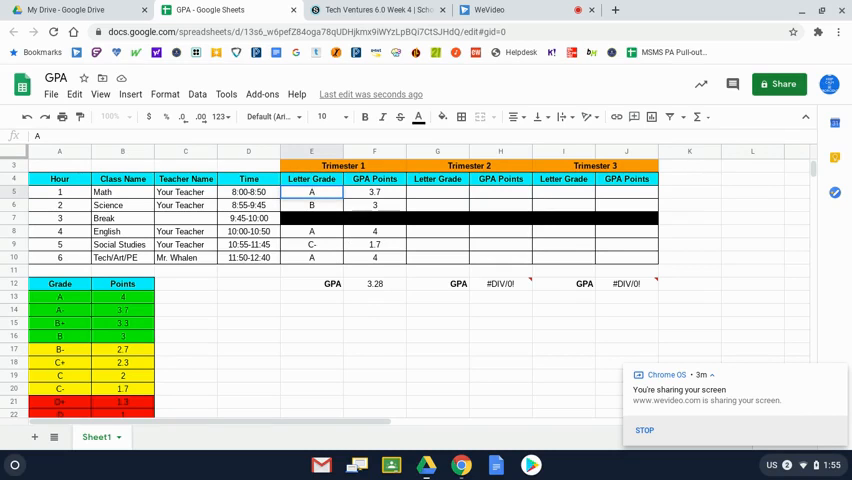
pyautogui.click(374, 192)
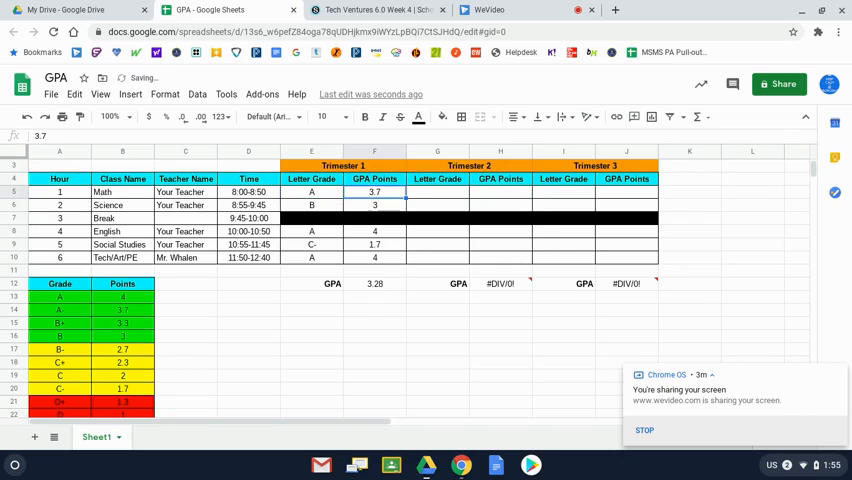
pyautogui.write('4')
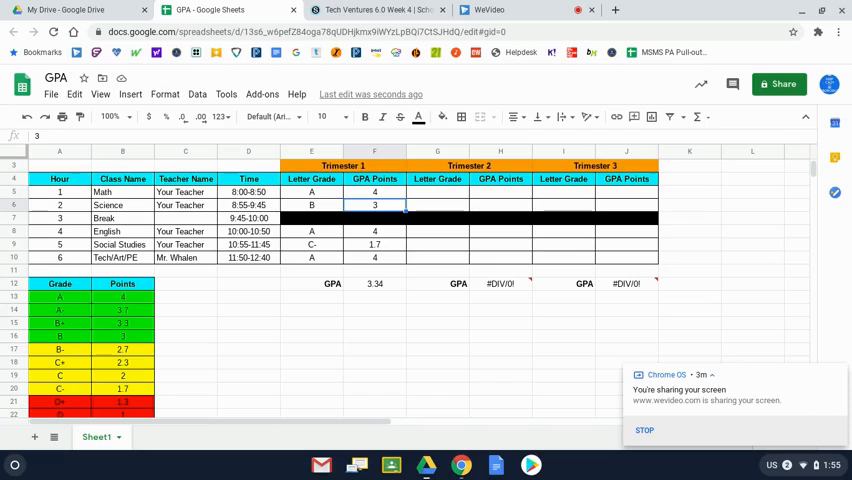
pyautogui.moveTo(352, 280)
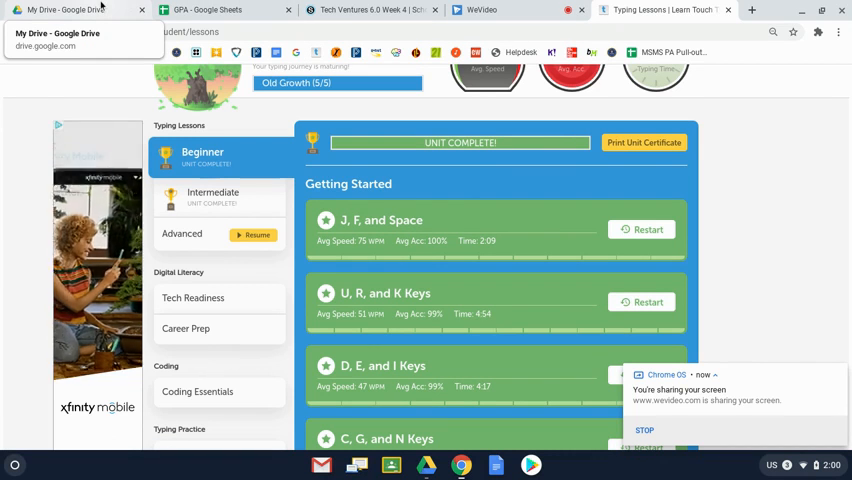
# From My Drive's Quick Access, open the Tech Ventures 6.0 Digital Portfolio.
pyautogui.click(76, 8)
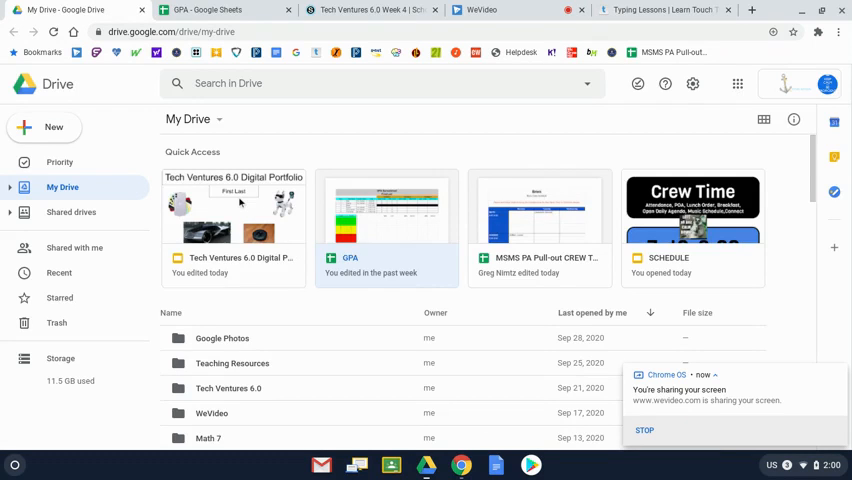
pyautogui.doubleClick(232, 210)
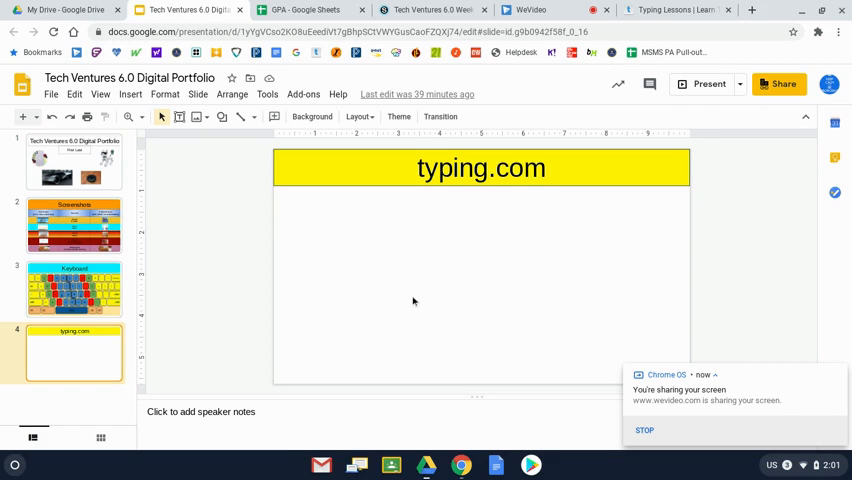
pyautogui.moveTo(130, 94)
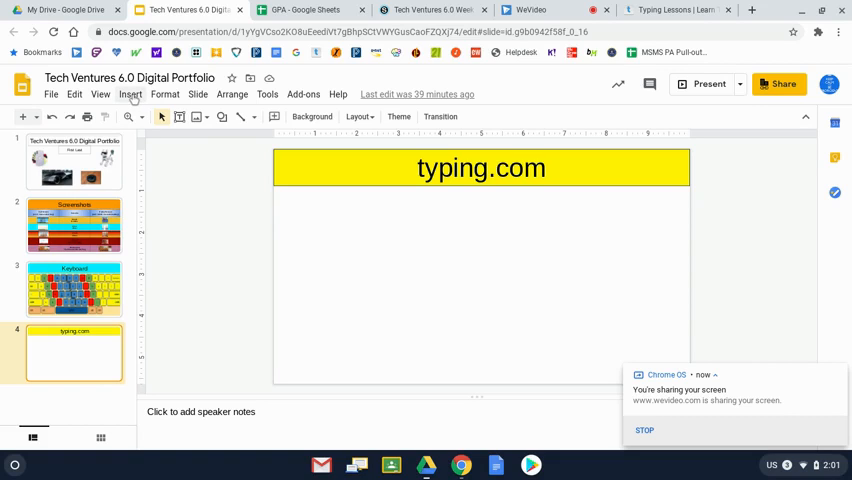
# Insert a 4x4 table from the Insert menu onto the typing.com slide.
pyautogui.click(130, 94)
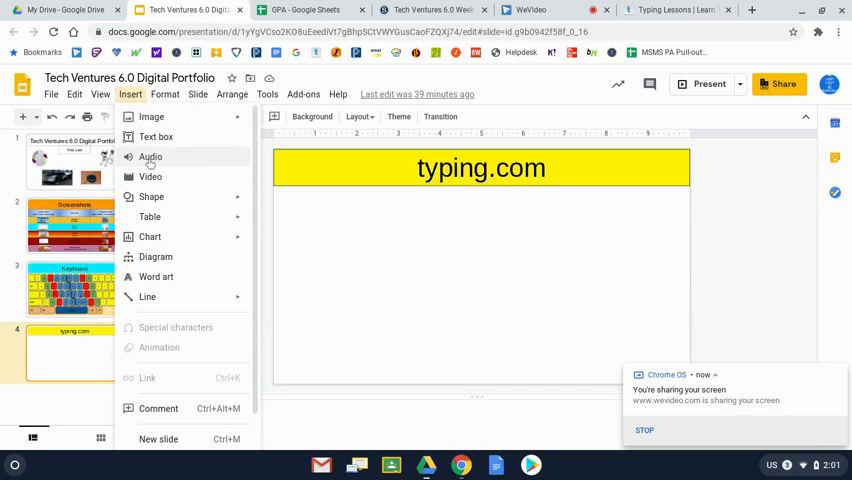
pyautogui.moveTo(148, 216)
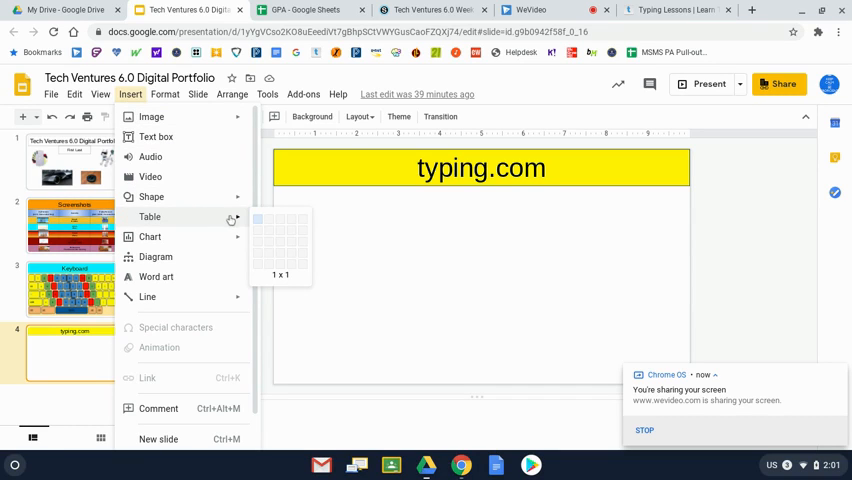
pyautogui.moveTo(280, 220)
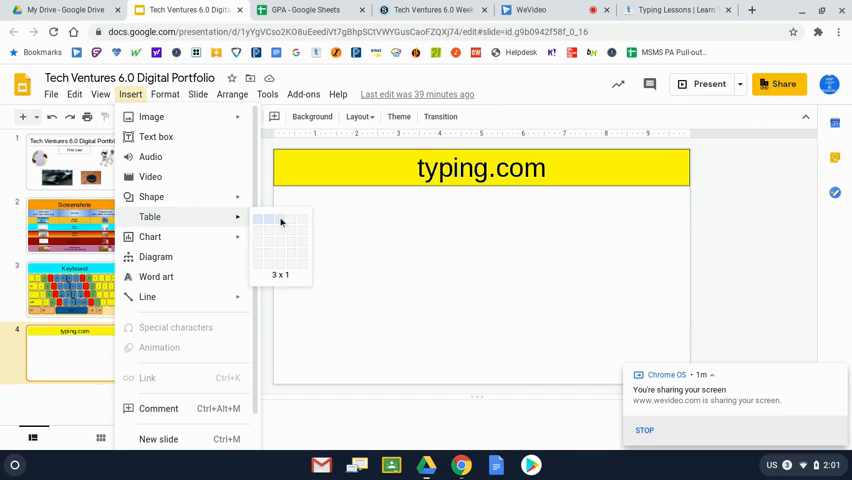
pyautogui.moveTo(292, 256)
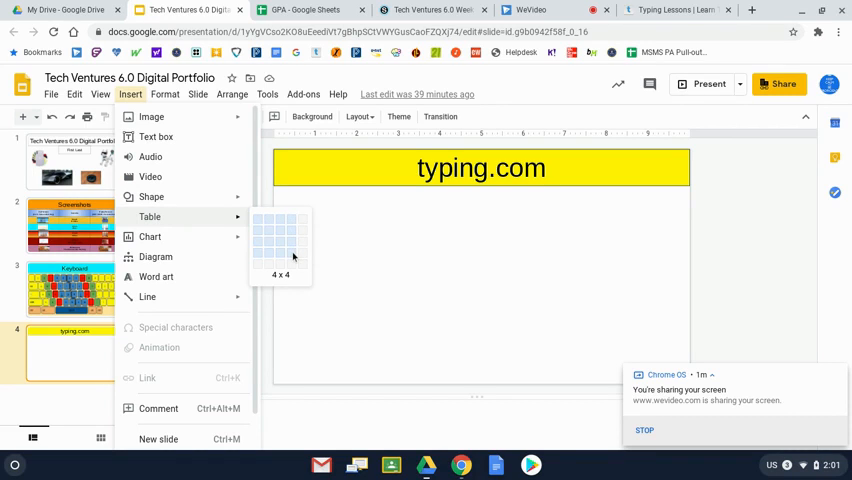
pyautogui.click(292, 256)
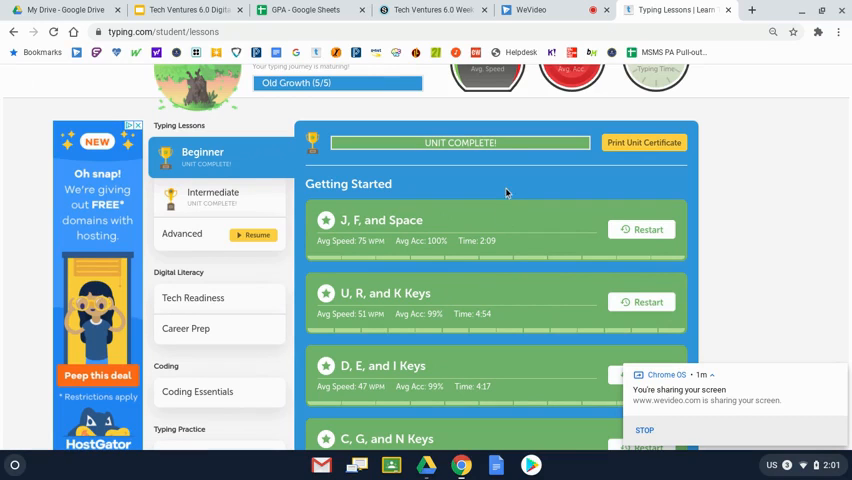
pyautogui.moveTo(498, 190)
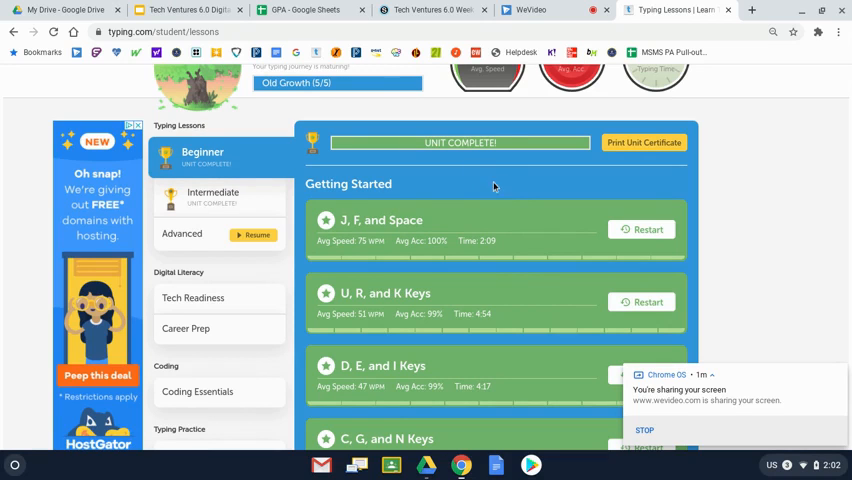
# Back in Slides, set the table's border colour to blue and a thick border weight.
pyautogui.click(184, 8)
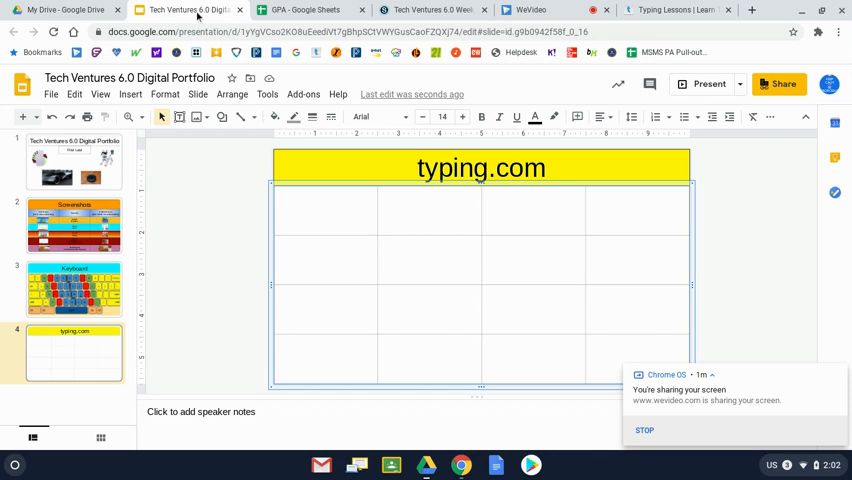
pyautogui.moveTo(292, 116)
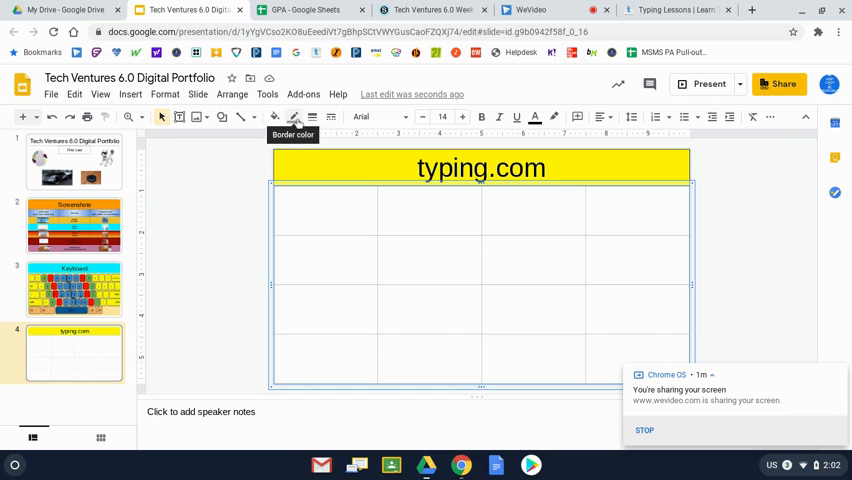
pyautogui.click(292, 116)
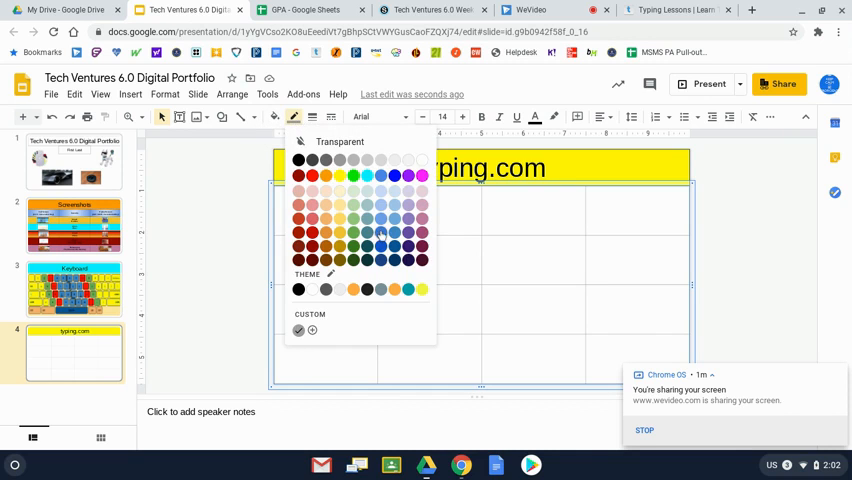
pyautogui.moveTo(382, 234)
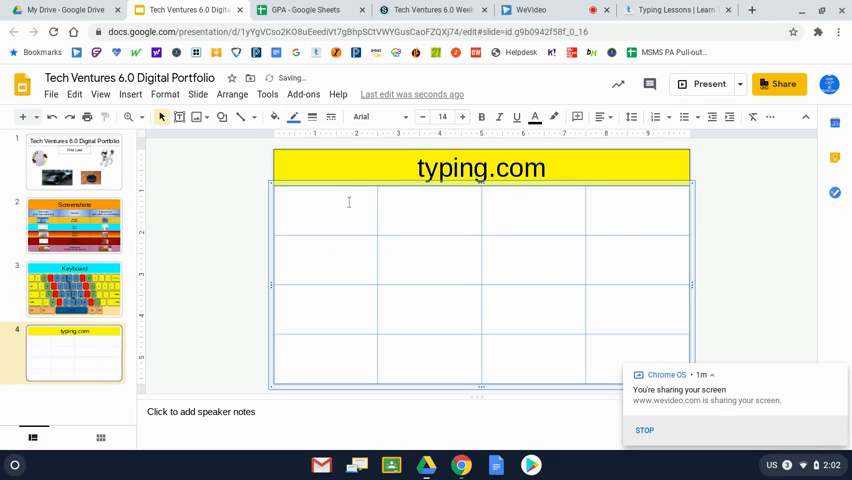
pyautogui.click(314, 116)
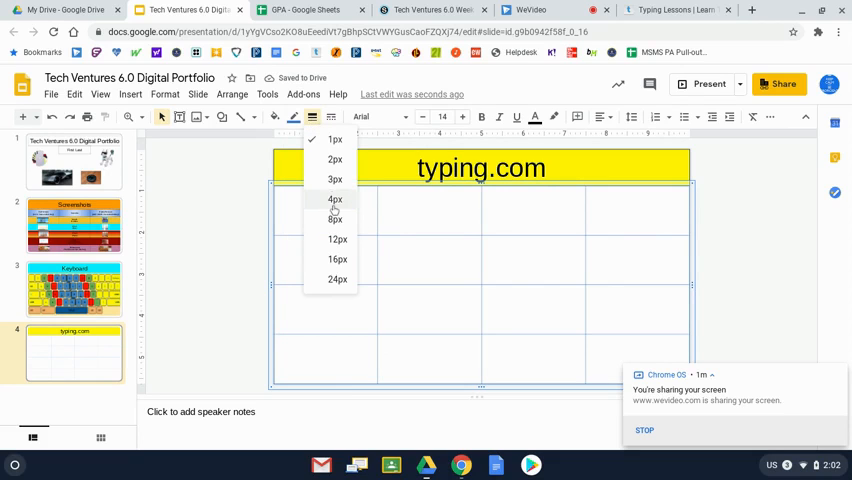
pyautogui.click(336, 200)
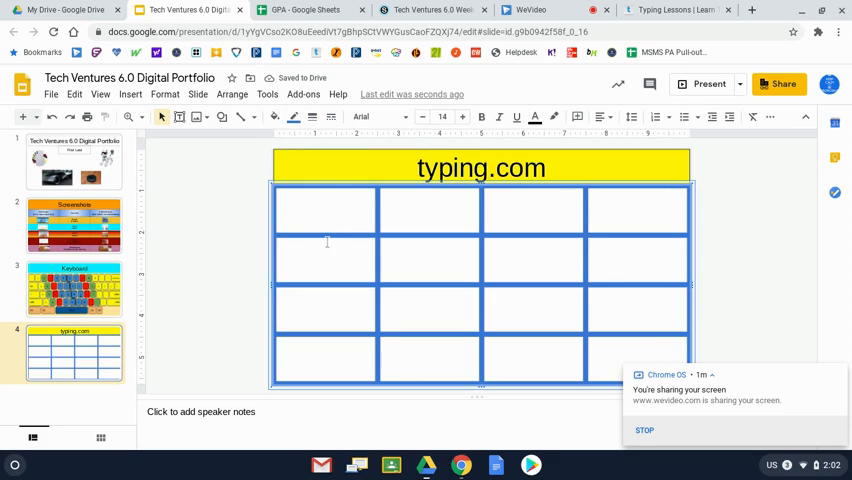
pyautogui.moveTo(468, 288)
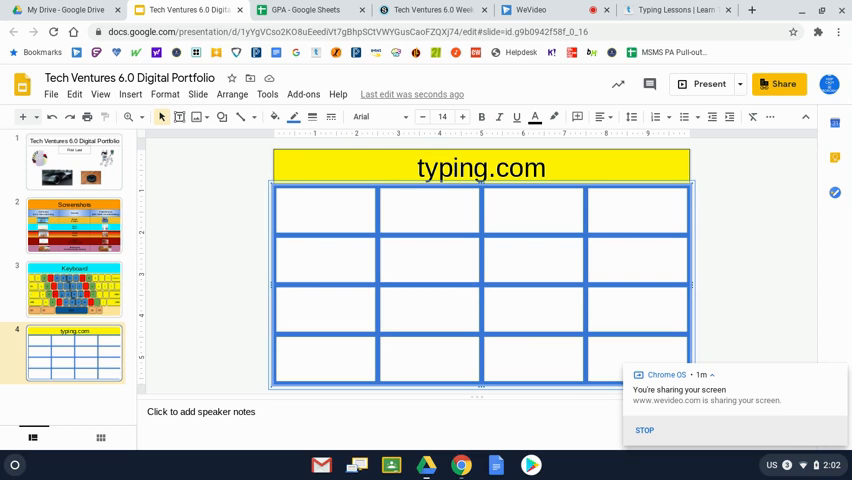
# Switch to the Typing.com tab showing the Beginner lesson results.
pyautogui.click(676, 10)
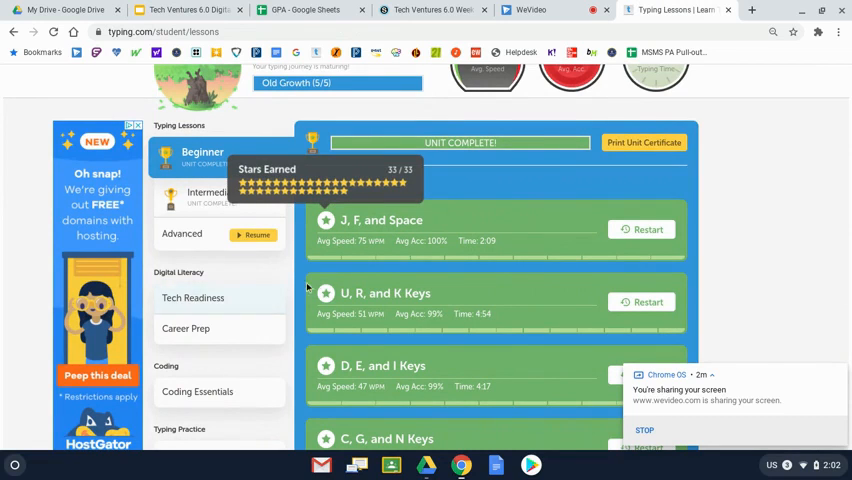
pyautogui.moveTo(710, 228)
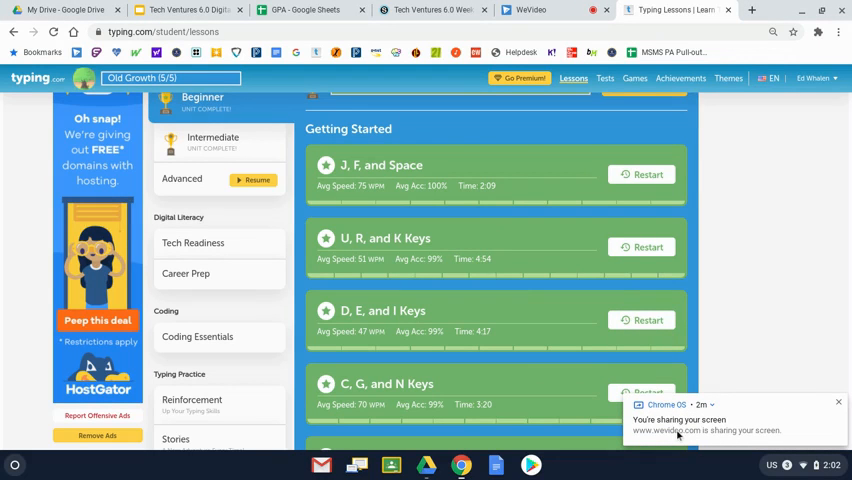
# Drag the first lesson screenshot into the table's top-left cell and zoom in on the slide.
pyautogui.click(184, 10)
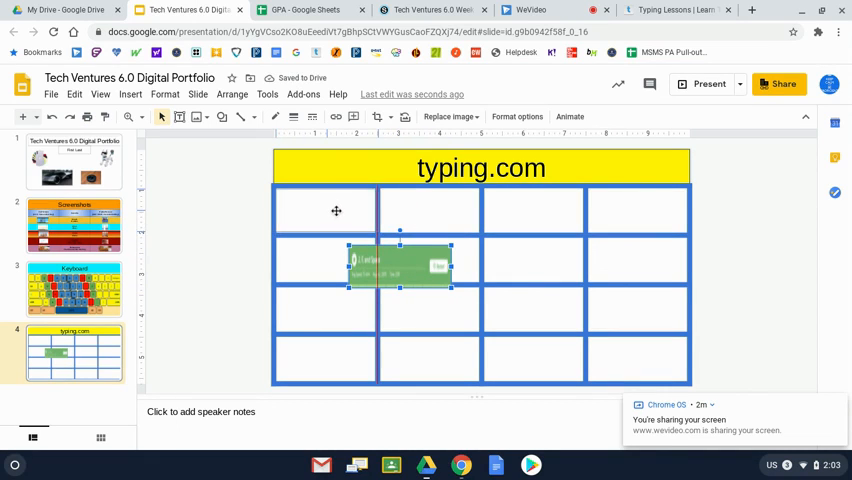
pyautogui.moveTo(400, 264); pyautogui.dragTo(324, 204)
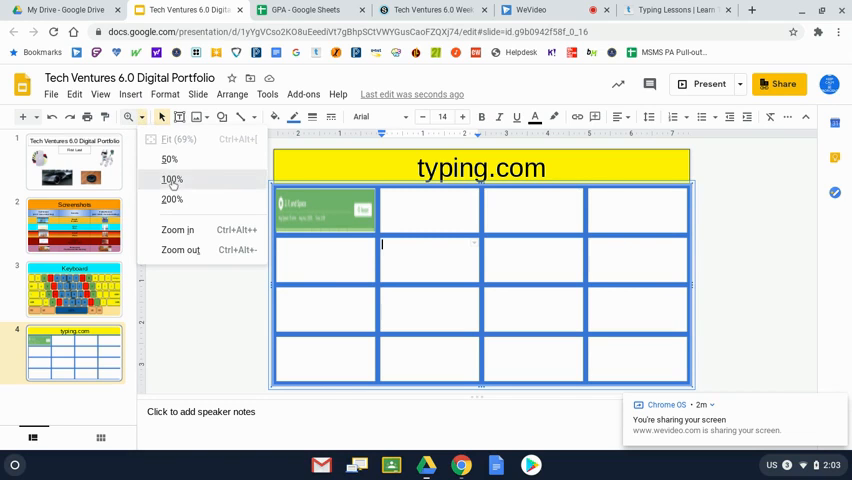
pyautogui.click(172, 180)
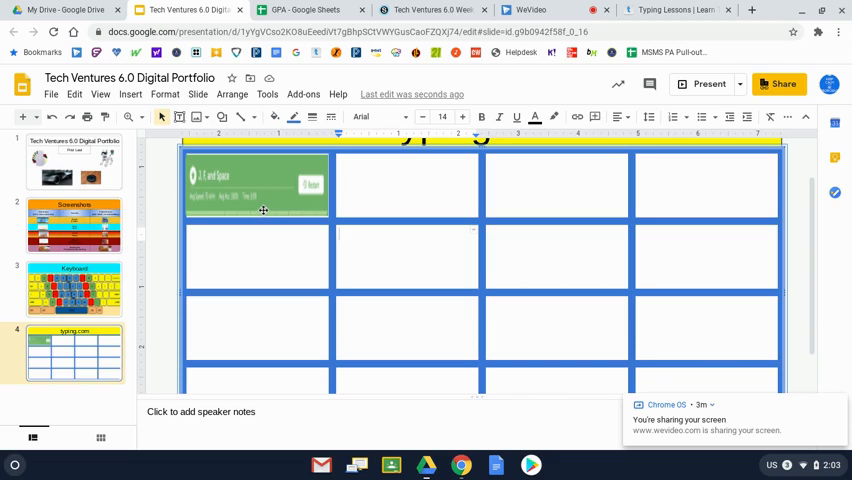
pyautogui.click(676, 10)
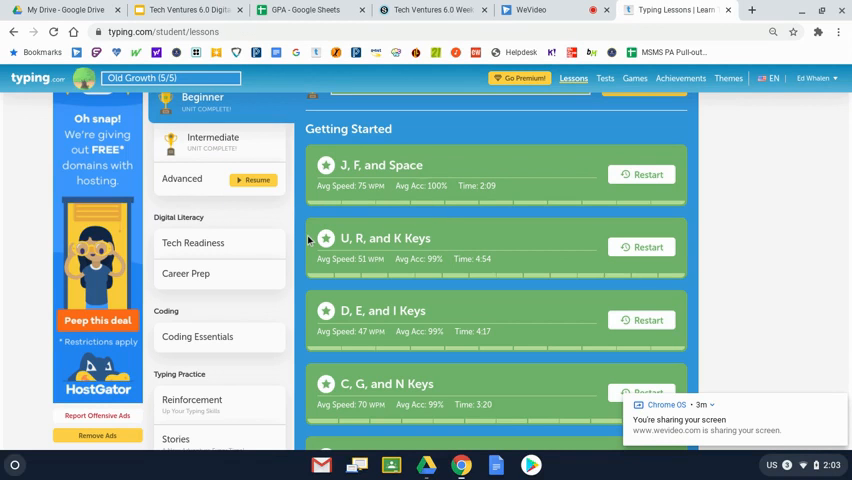
pyautogui.moveTo(308, 240)
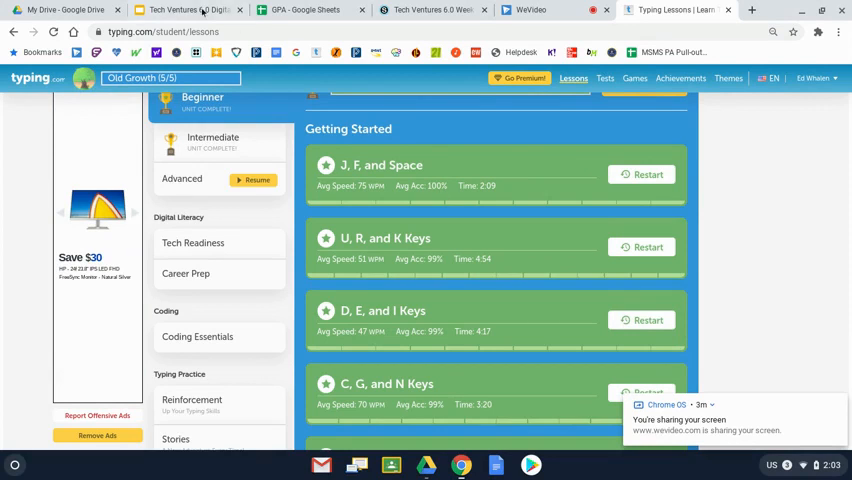
# Drag the U, R, and K Keys screenshot into the first column's second cell.
pyautogui.click(184, 8)
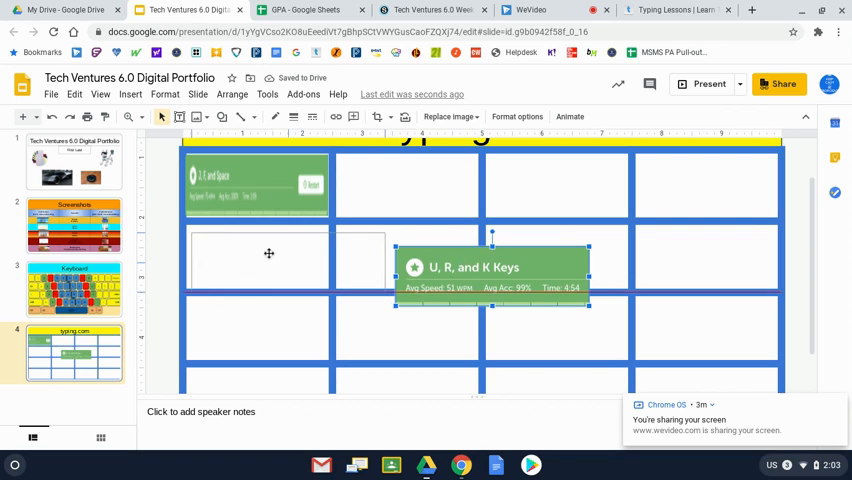
pyautogui.moveTo(490, 266); pyautogui.dragTo(284, 246)
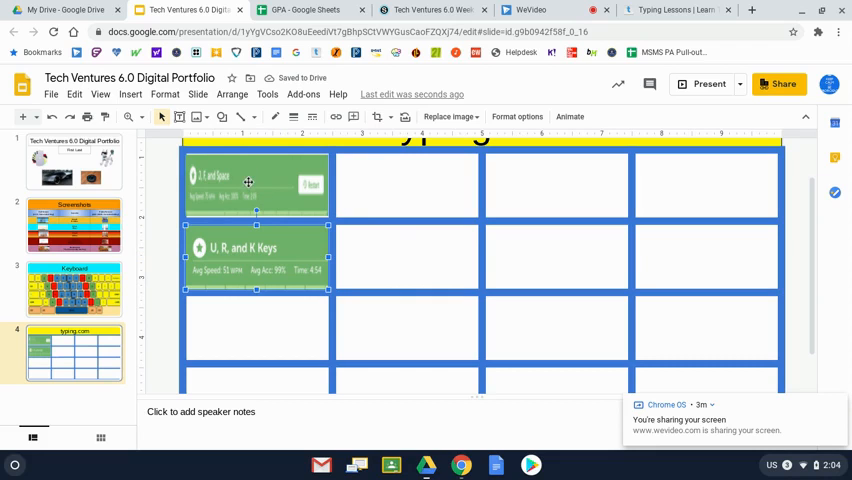
# On the Typing.com lessons page, scroll the sidebar and choose the Intermediate lessons list.
pyautogui.click(680, 8)
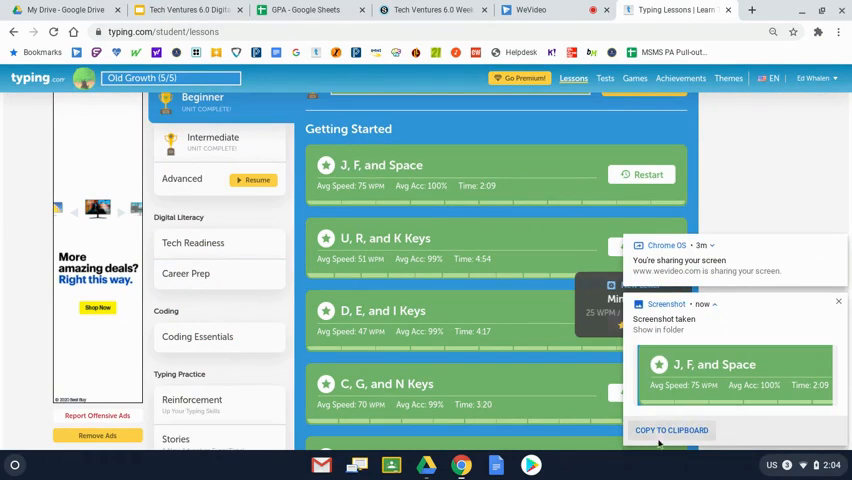
pyautogui.click(184, 8)
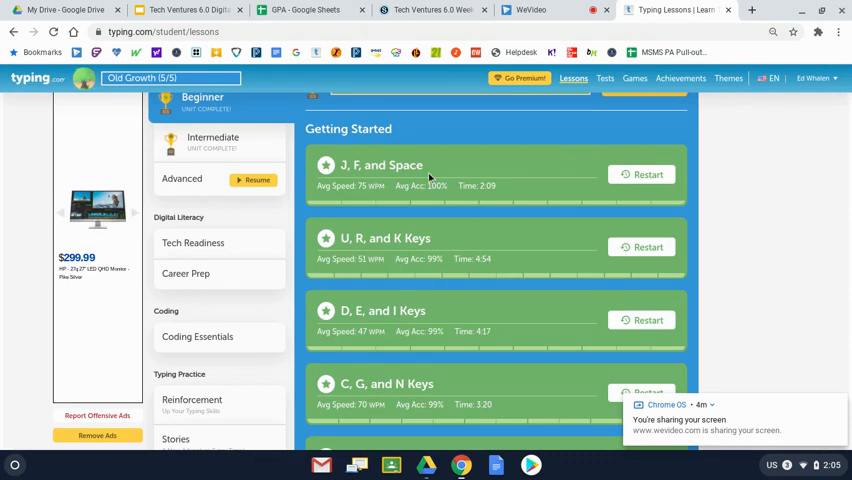
pyautogui.scroll(-3)
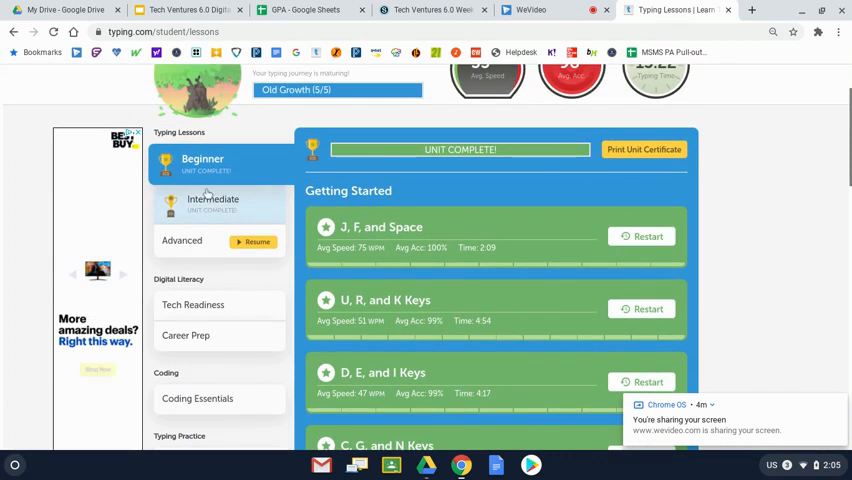
pyautogui.click(212, 202)
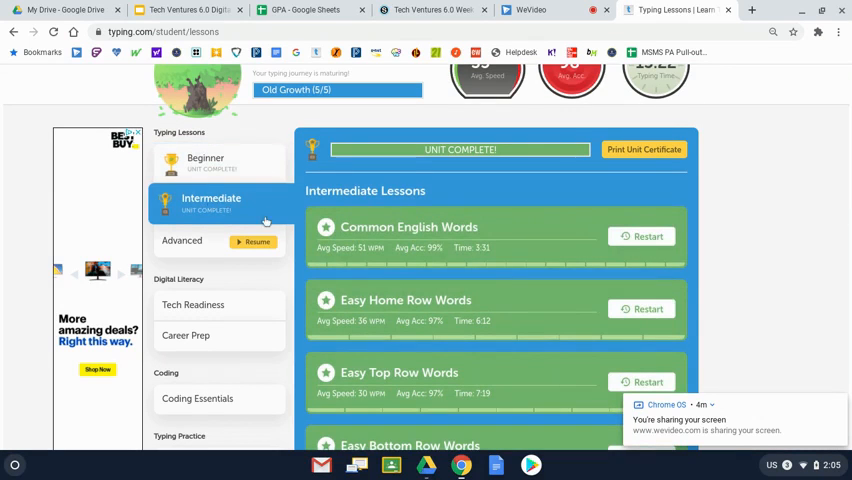